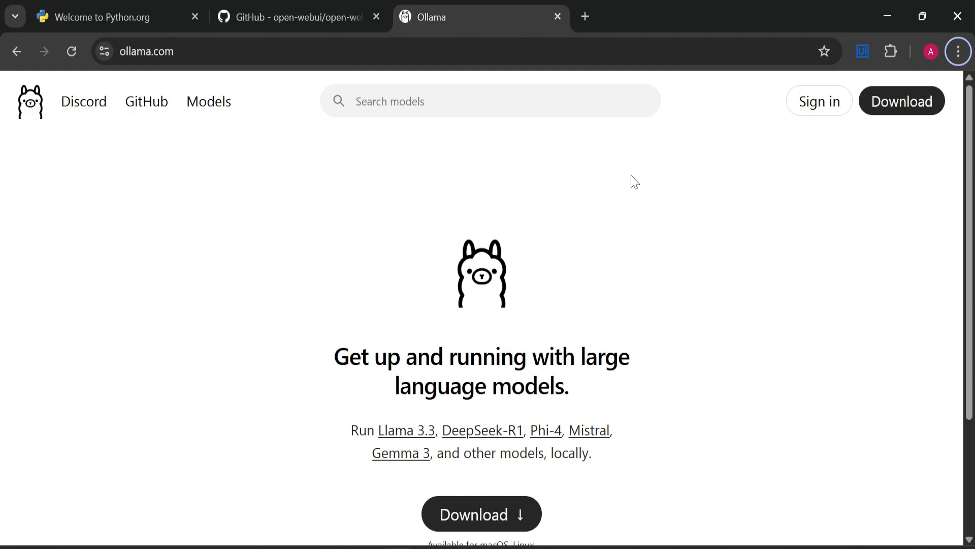
# Switch to the open-webui GitHub repository tab and glance down the page.
pyautogui.click(292, 17)
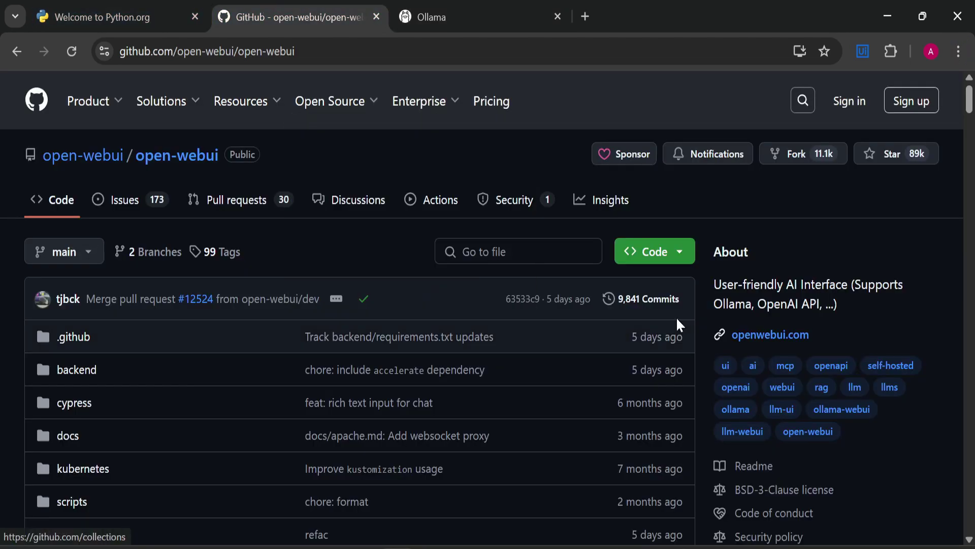
pyautogui.moveTo(292, 250)
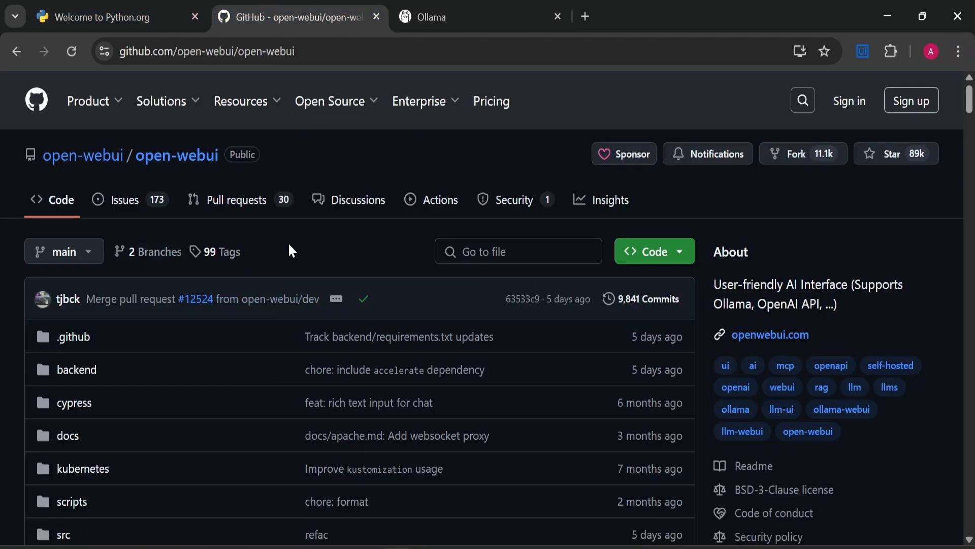
pyautogui.scroll(-3)
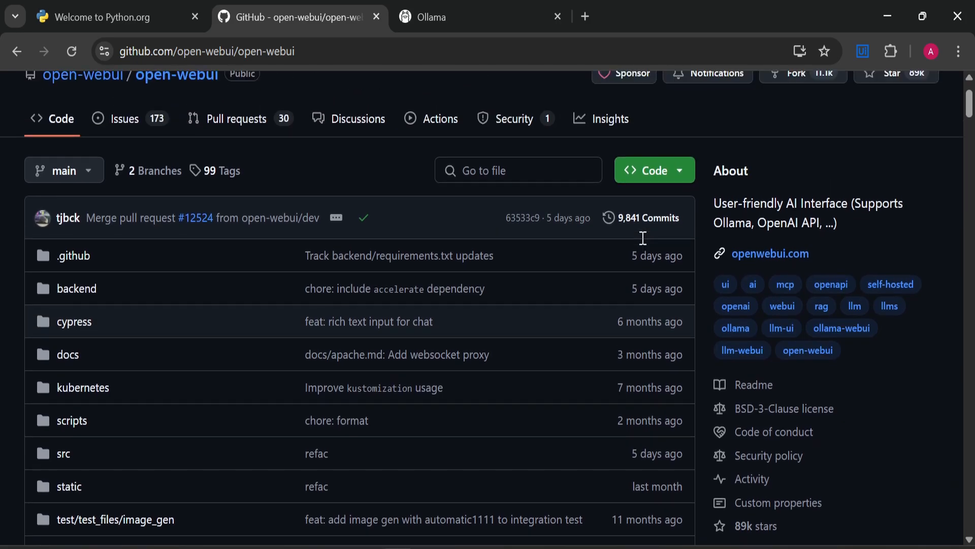
pyautogui.moveTo(642, 244)
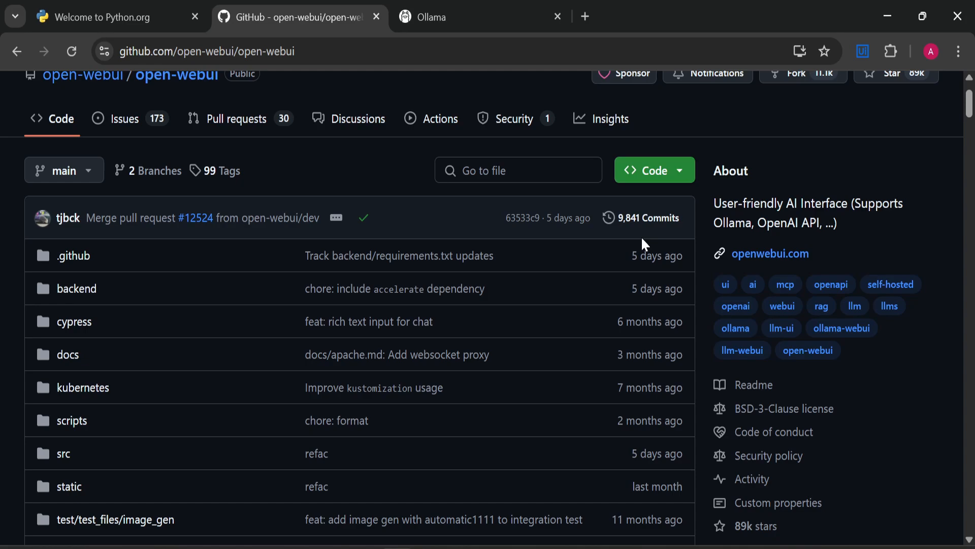
pyautogui.scroll(3)
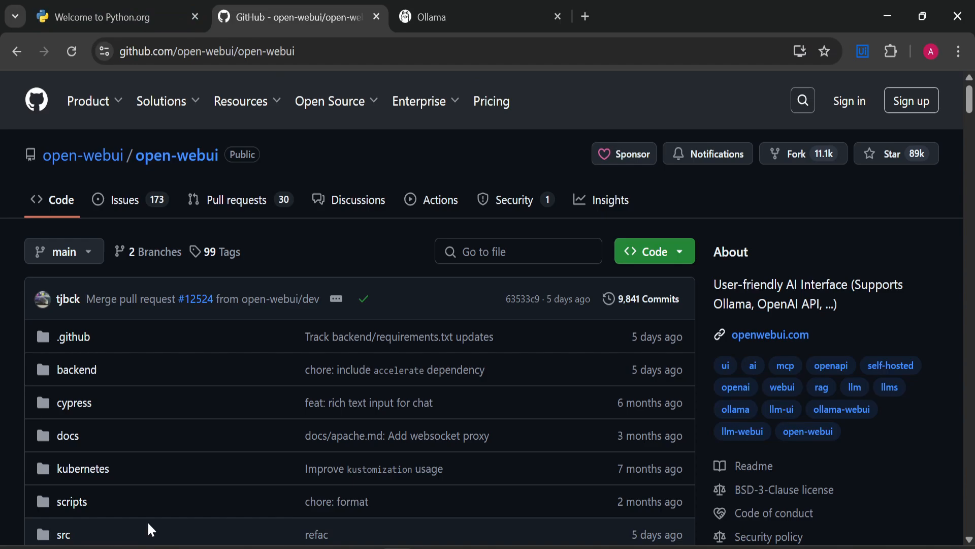
# Scroll the README through the Key Features list to the Pipelines plugin and continuous updates entries.
pyautogui.scroll(-3)
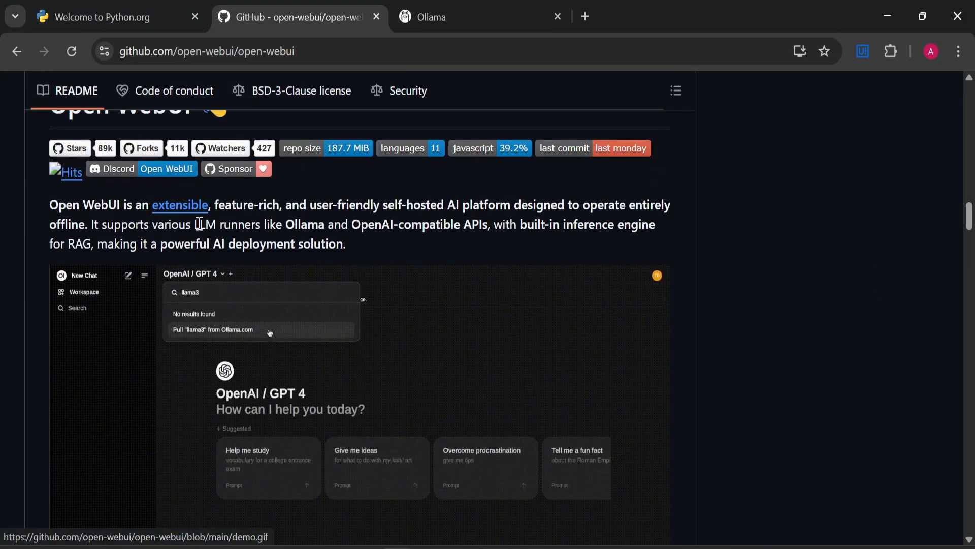
pyautogui.scroll(-3)
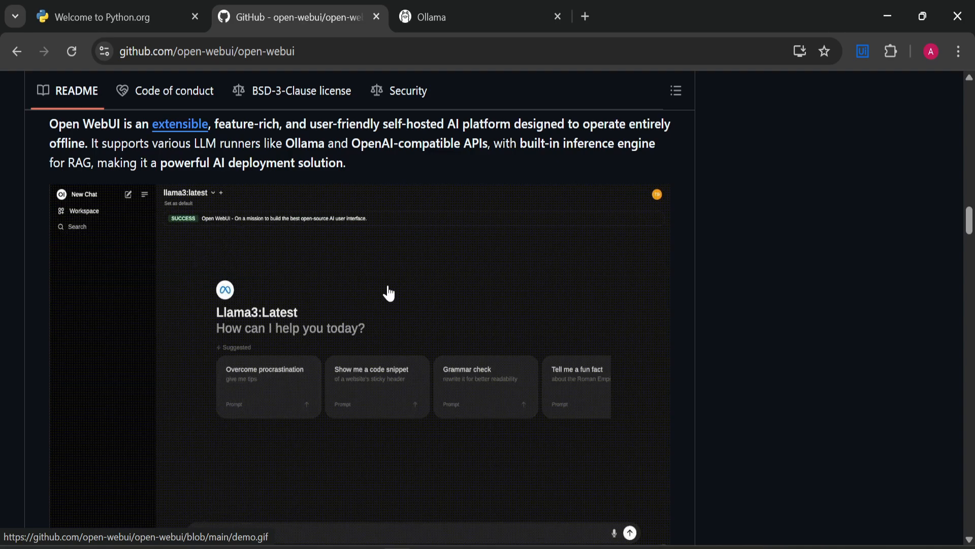
pyautogui.scroll(-3)
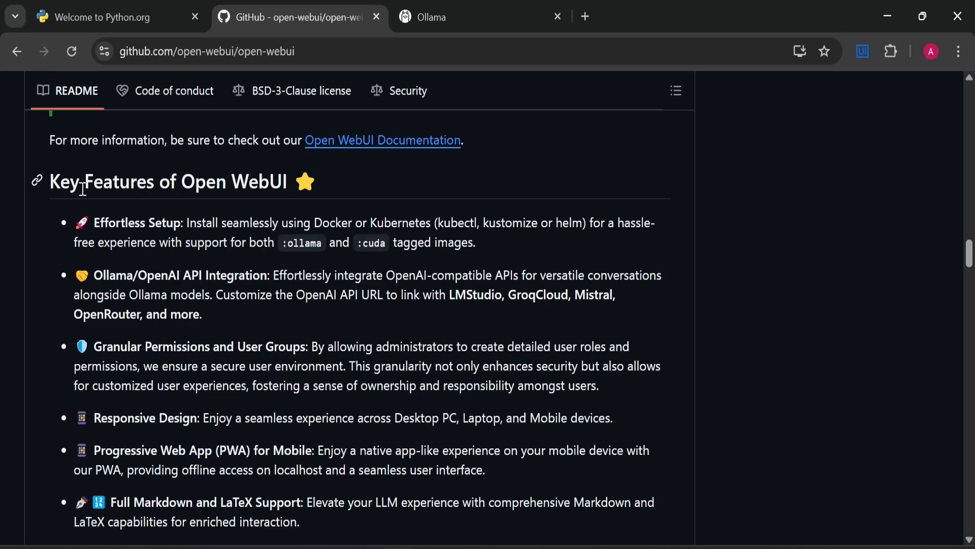
pyautogui.moveTo(205, 314)
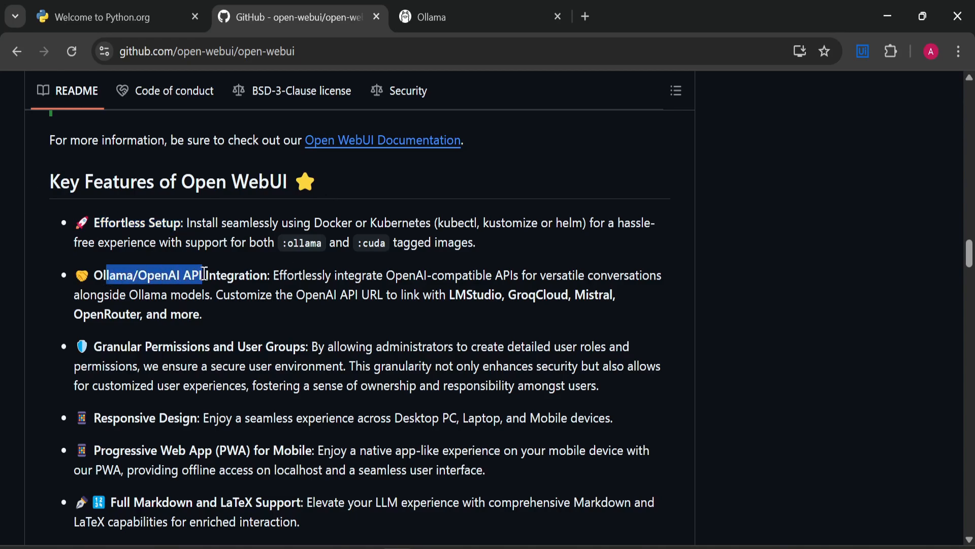
pyautogui.scroll(-3)
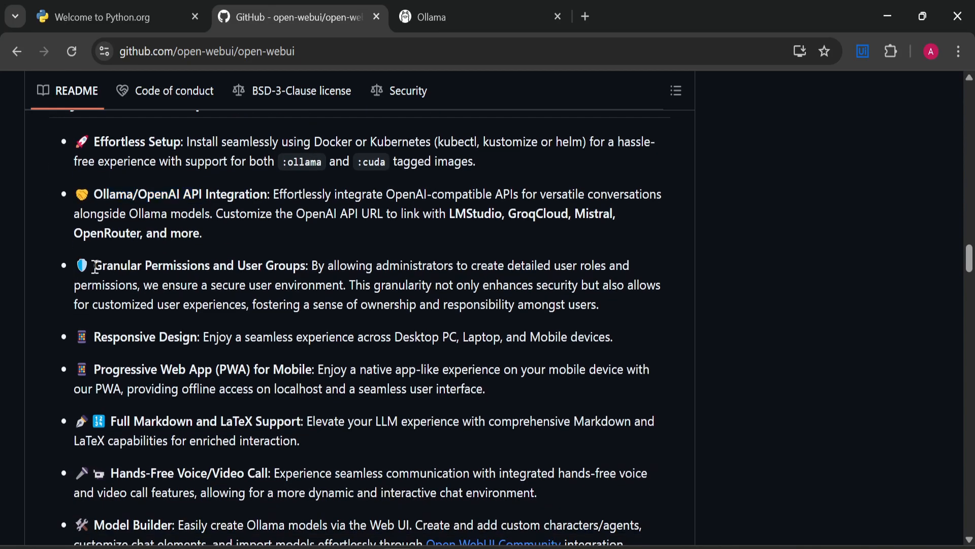
pyautogui.scroll(-3)
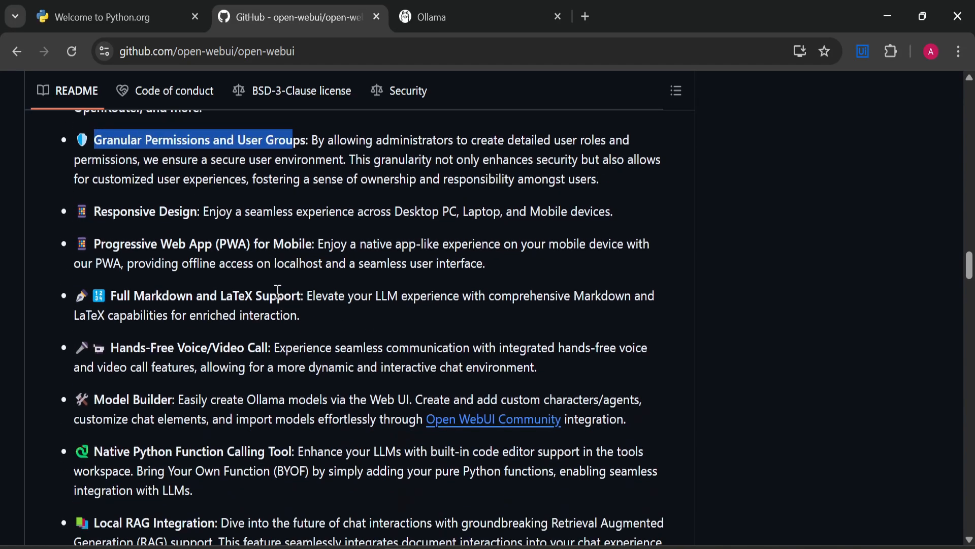
pyautogui.scroll(-3)
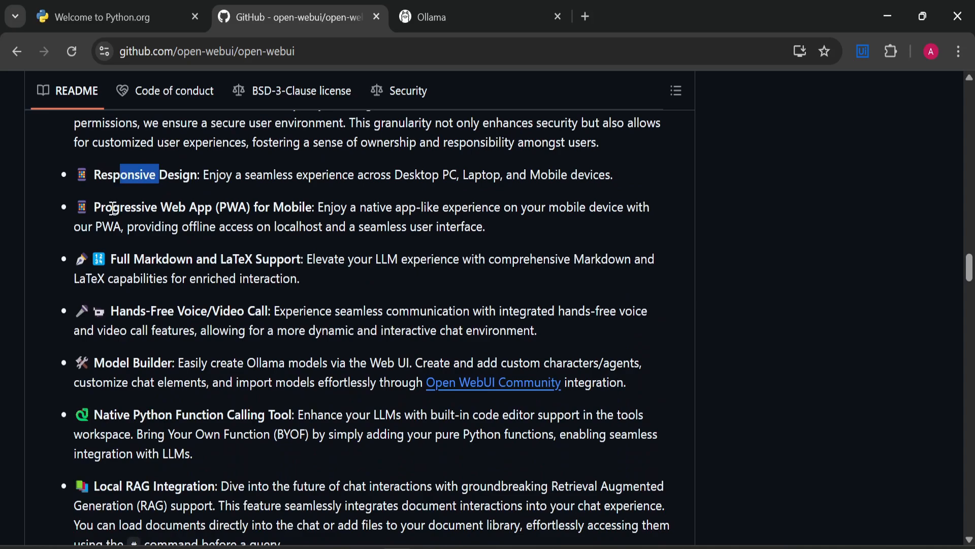
pyautogui.scroll(-3)
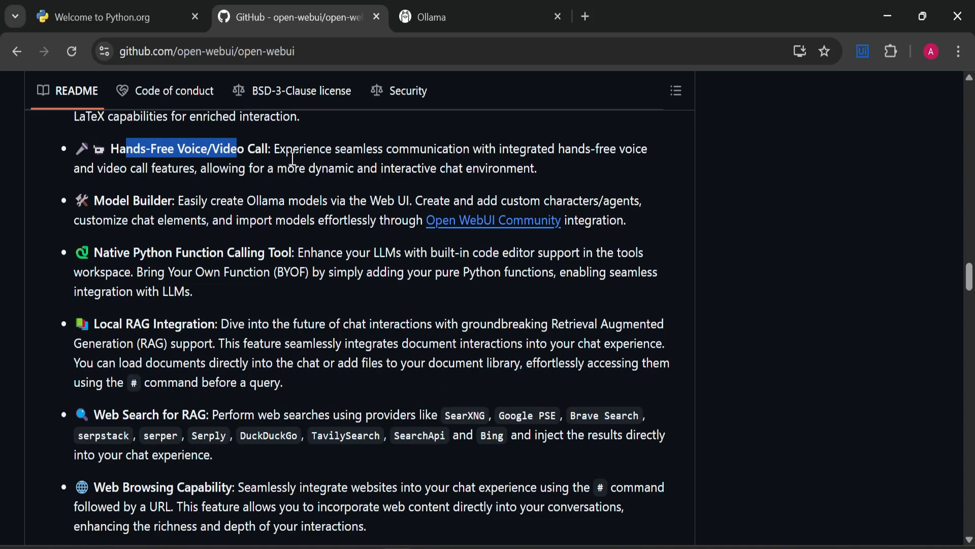
pyautogui.scroll(-3)
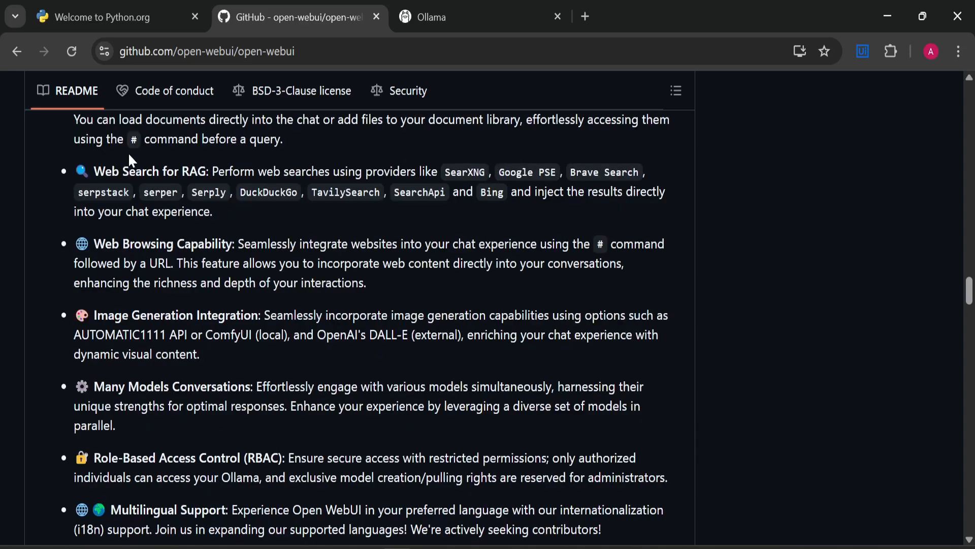
pyautogui.scroll(-3)
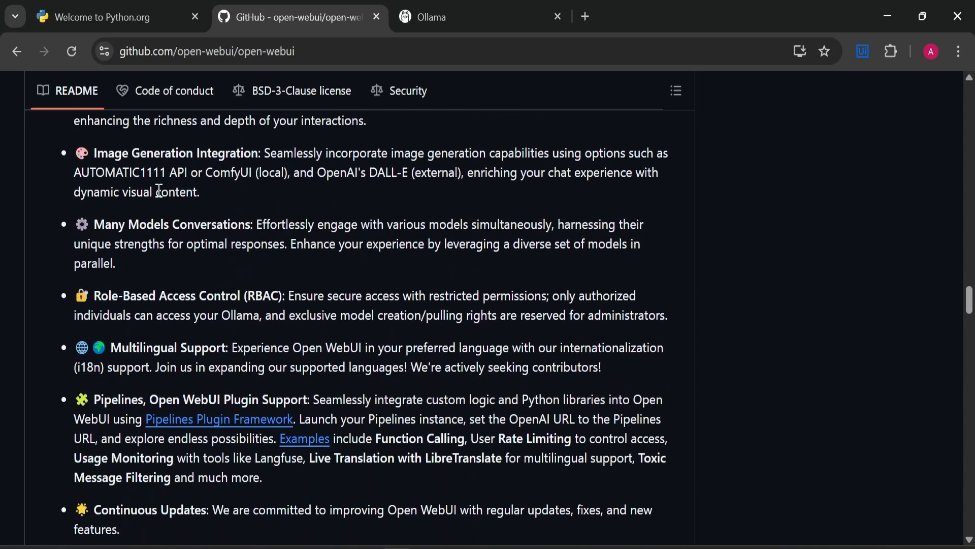
# Reach How to Install and highlight the 'Python pip' method and the 'Python 3.11' requirement.
pyautogui.scroll(-3)
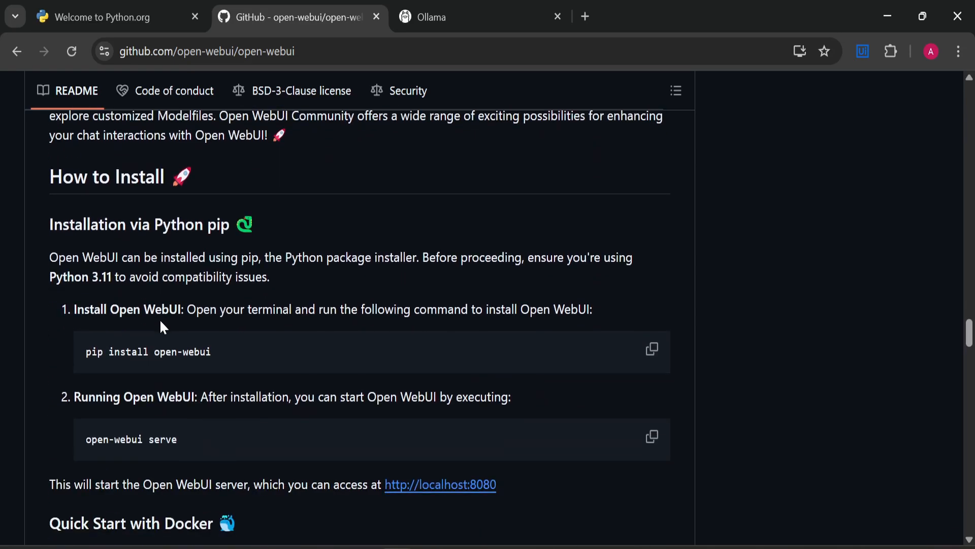
pyautogui.moveTo(153, 257)
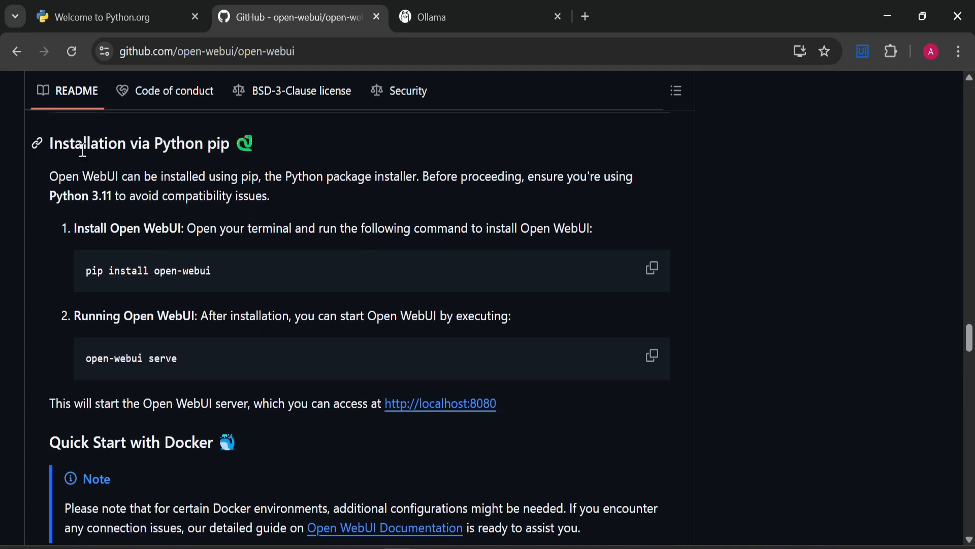
pyautogui.doubleClick(189, 143)
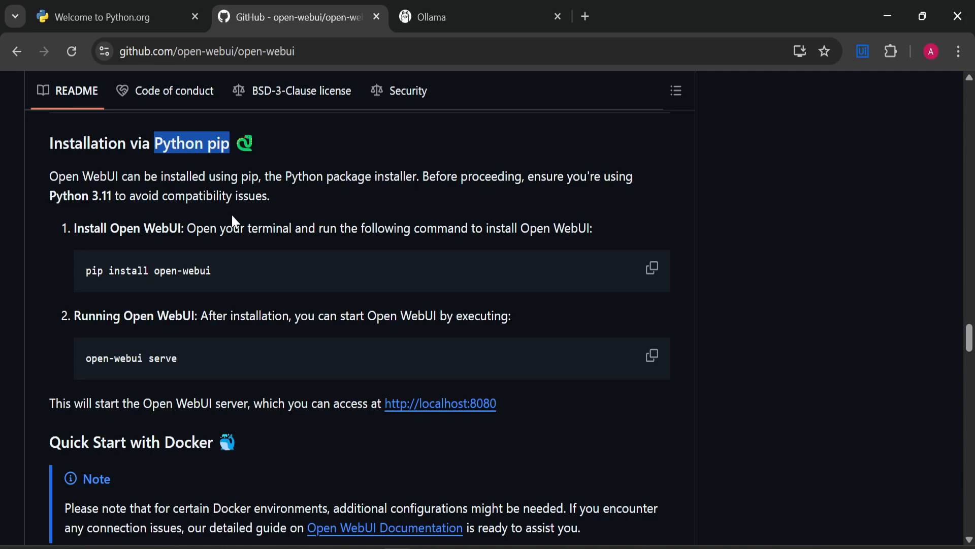
pyautogui.moveTo(214, 258)
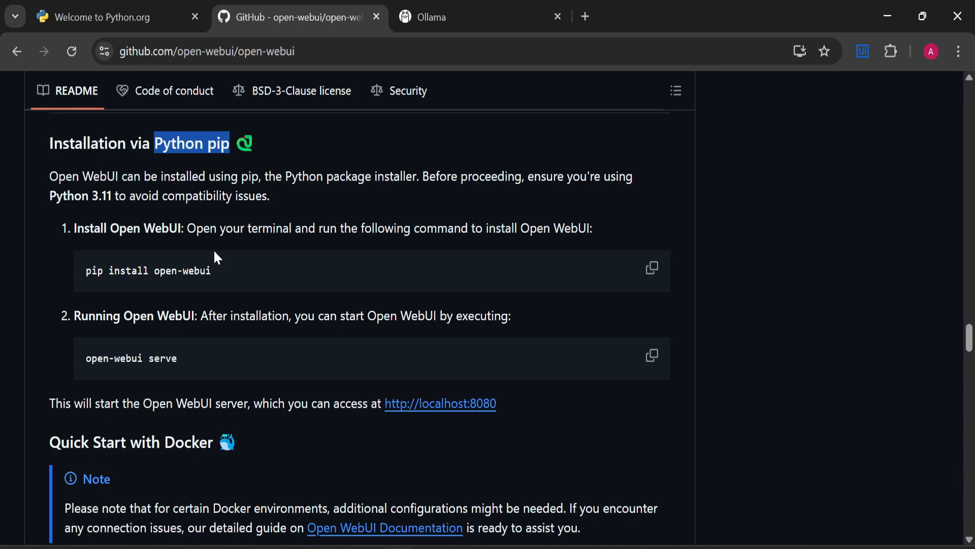
pyautogui.scroll(3)
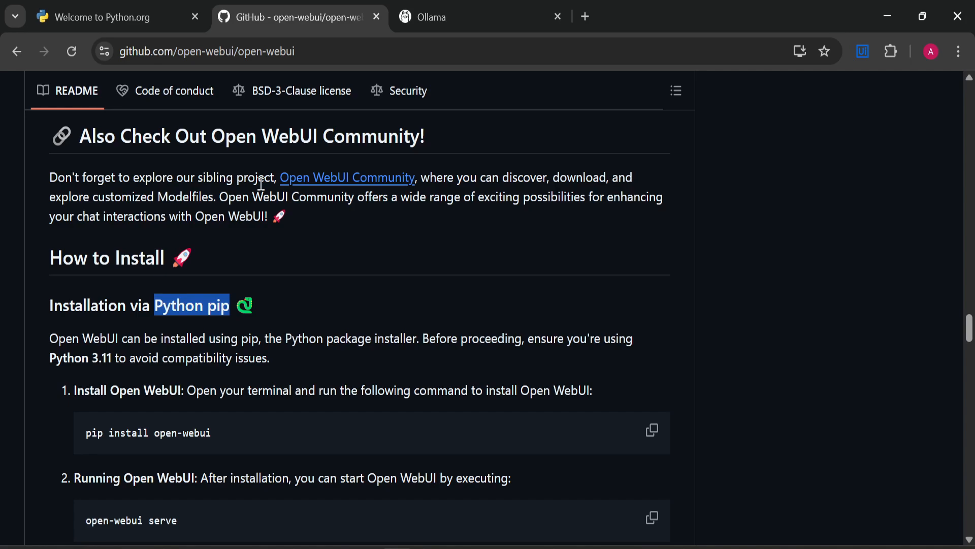
pyautogui.scroll(-3)
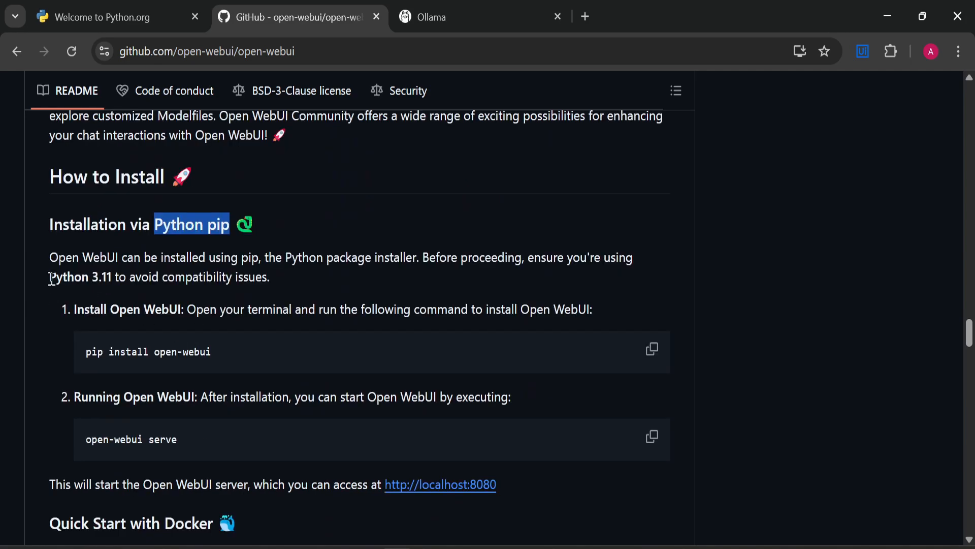
pyautogui.doubleClick(70, 276)
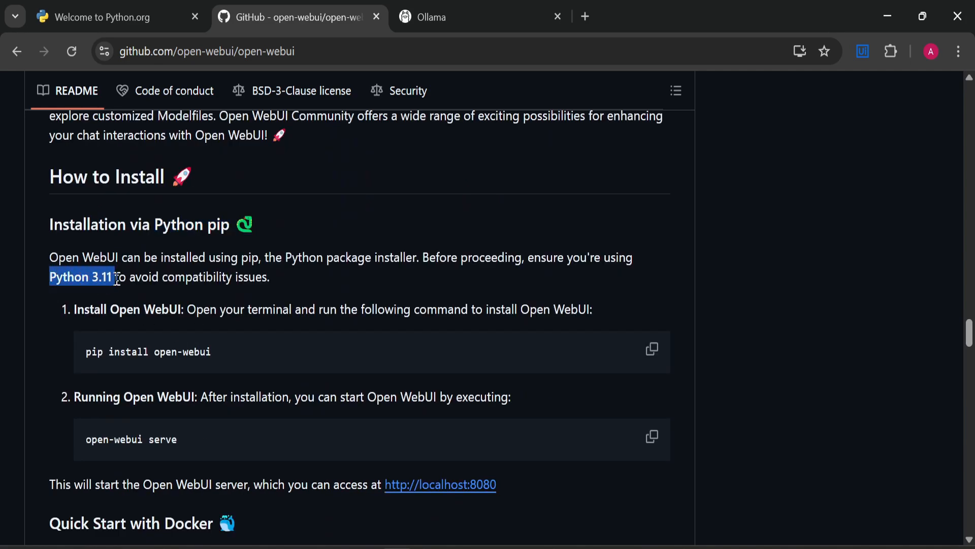
pyautogui.moveTo(149, 274)
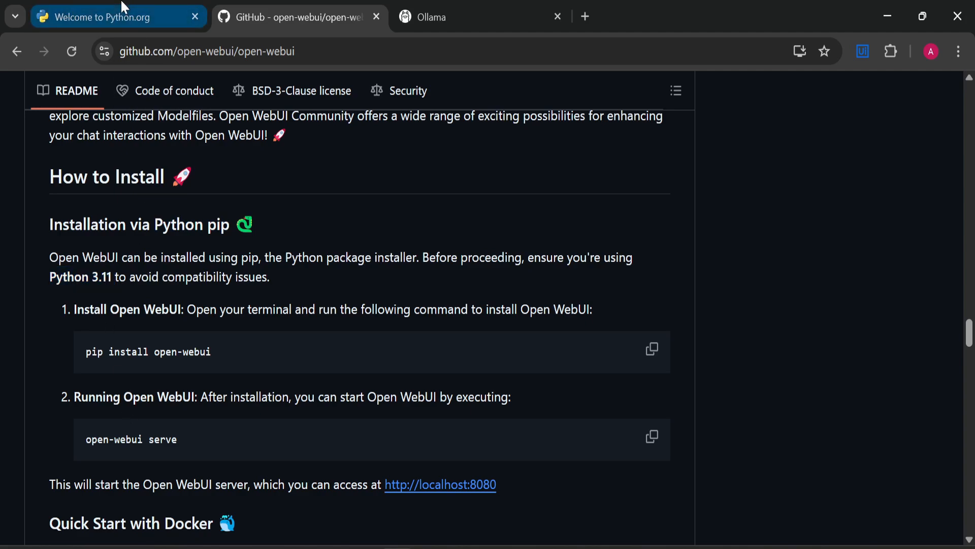
# Switch to the python.org tab showing the Downloads page.
pyautogui.click(94, 17)
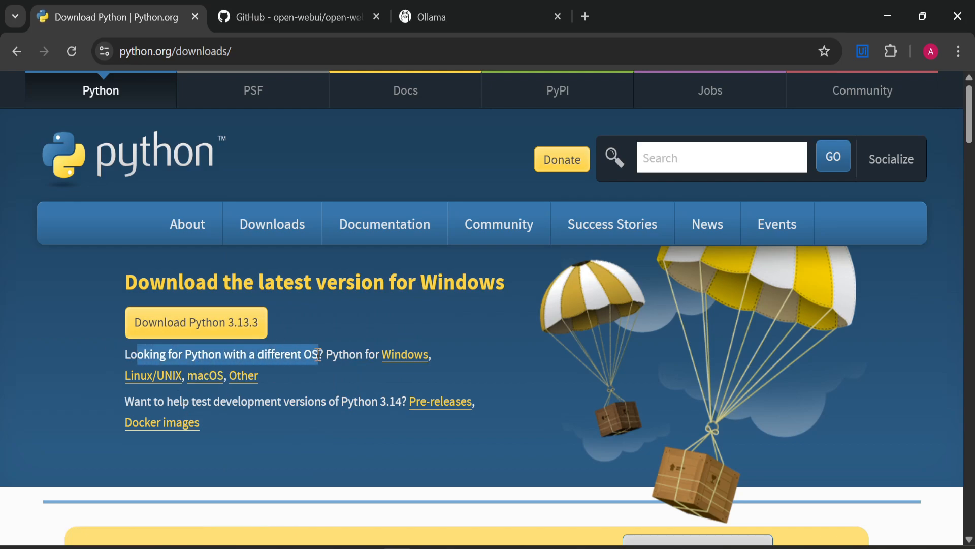
pyautogui.moveTo(404, 354)
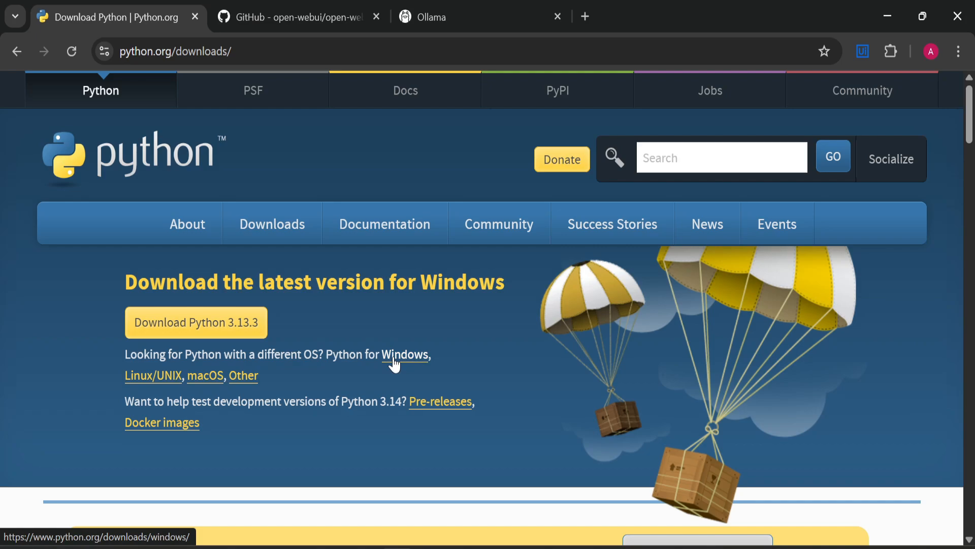
pyautogui.moveTo(205, 375)
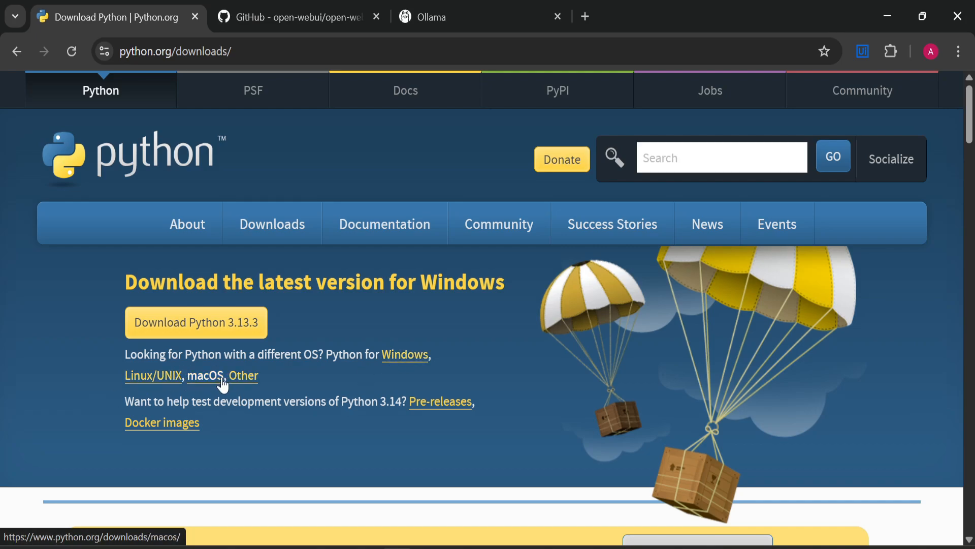
pyautogui.moveTo(409, 354)
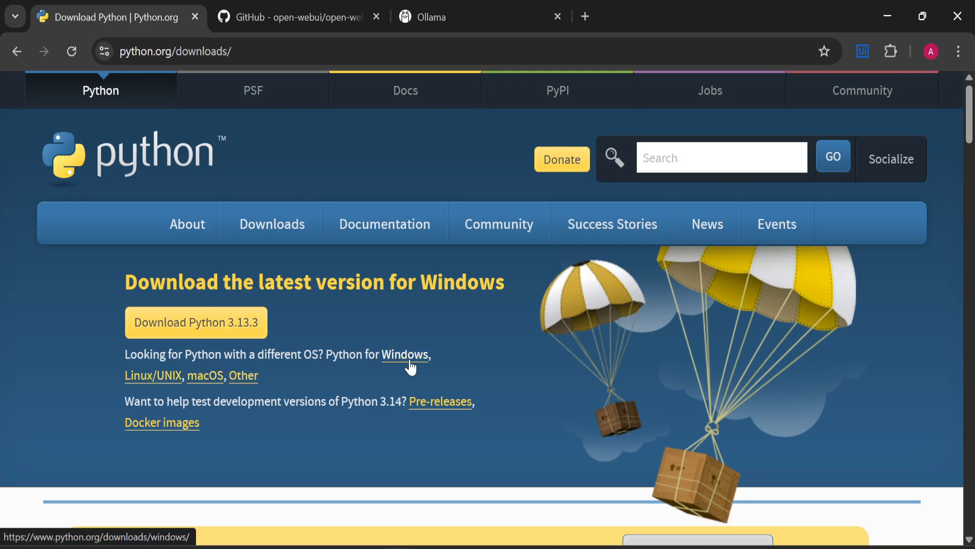
pyautogui.moveTo(405, 360)
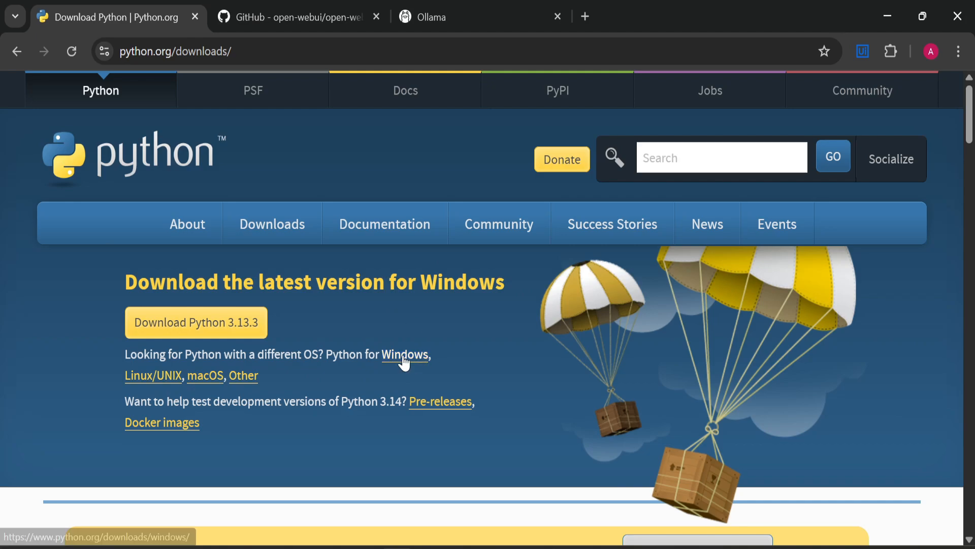
# Find Python 3.11.9 in the Windows releases and download its 64-bit installer.
pyautogui.click(404, 355)
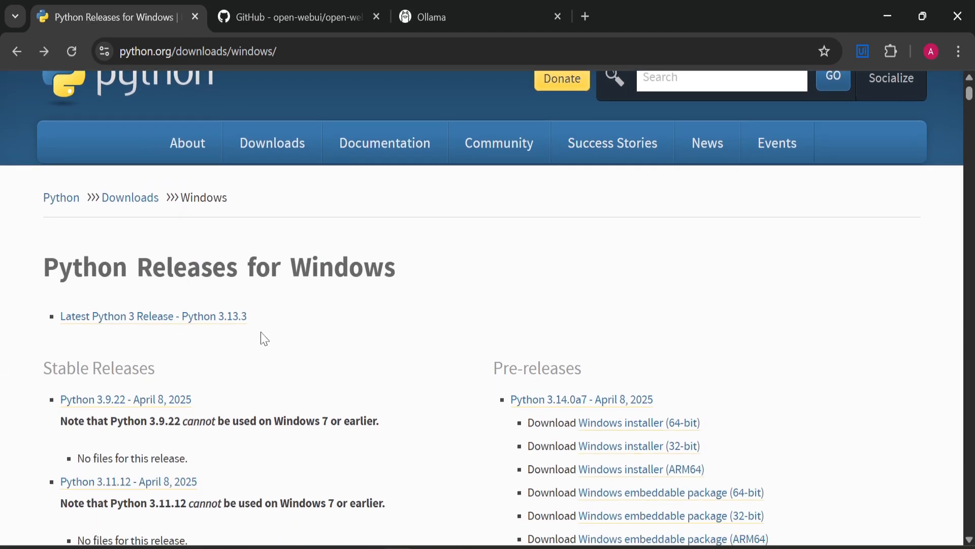
pyautogui.scroll(-3)
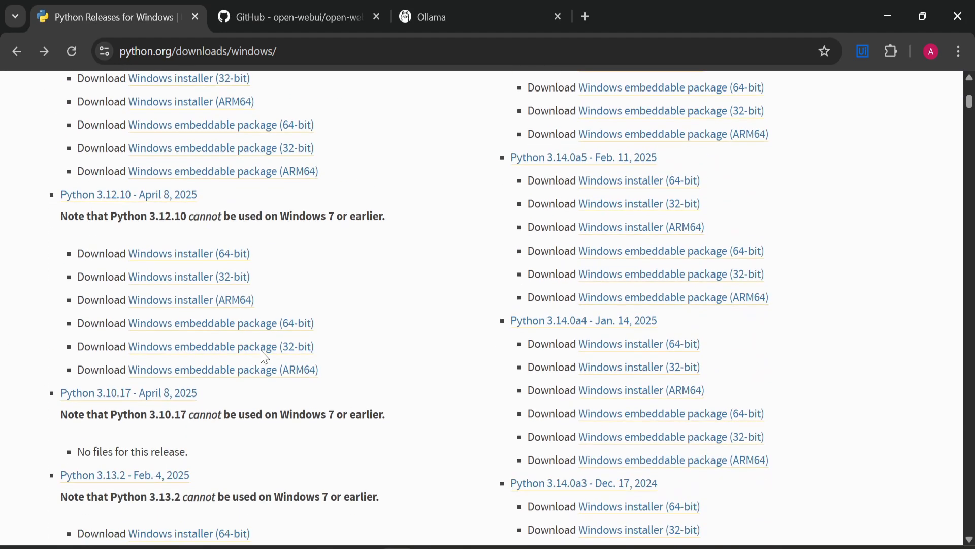
pyautogui.scroll(-3)
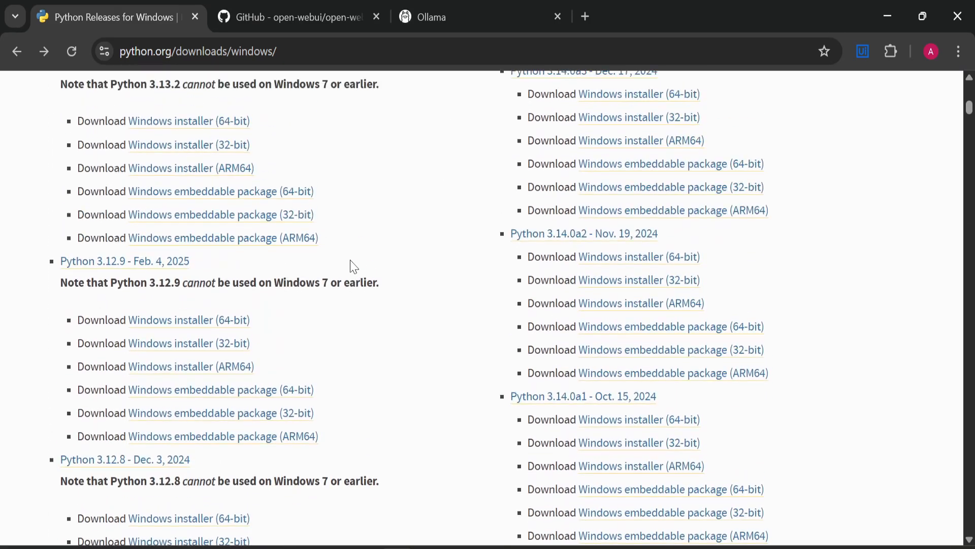
pyautogui.scroll(-3)
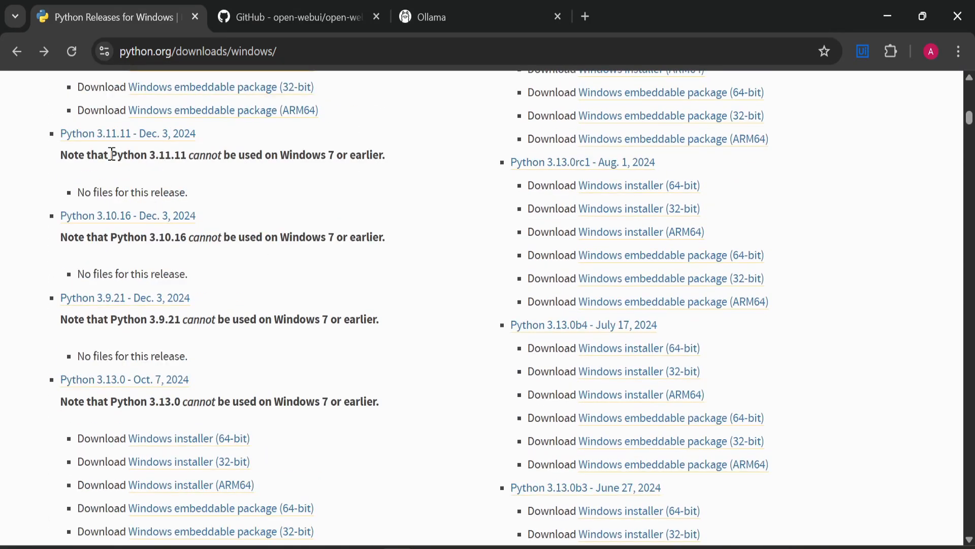
pyautogui.moveTo(242, 142)
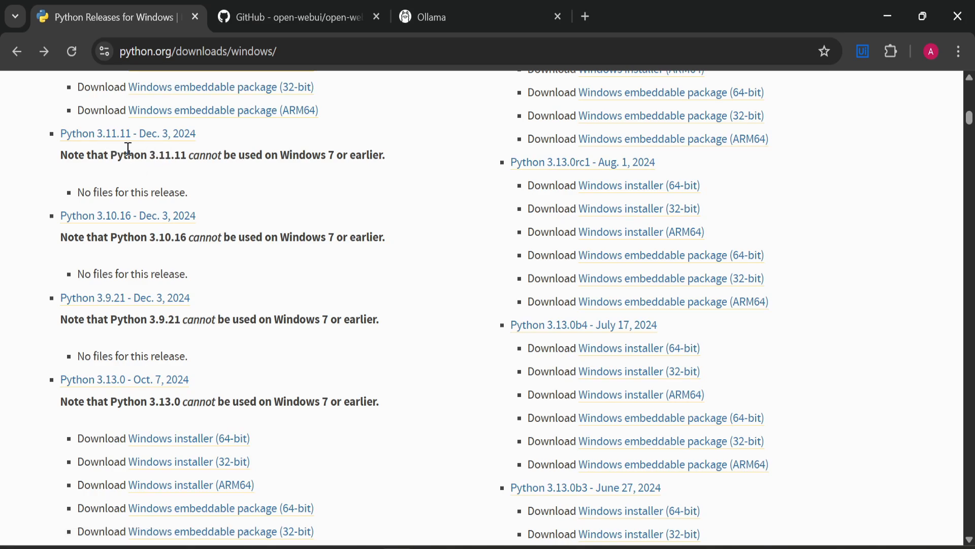
pyautogui.moveTo(100, 198)
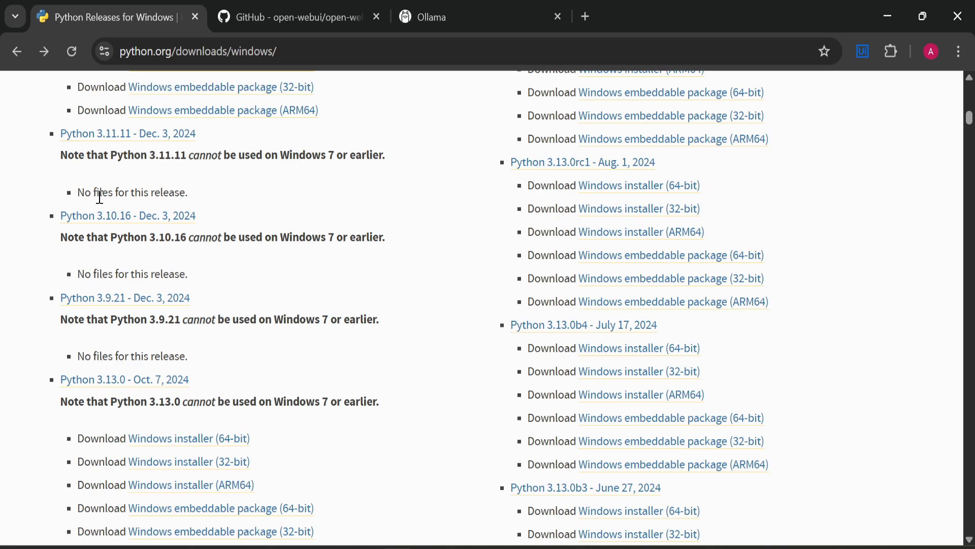
pyautogui.scroll(-3)
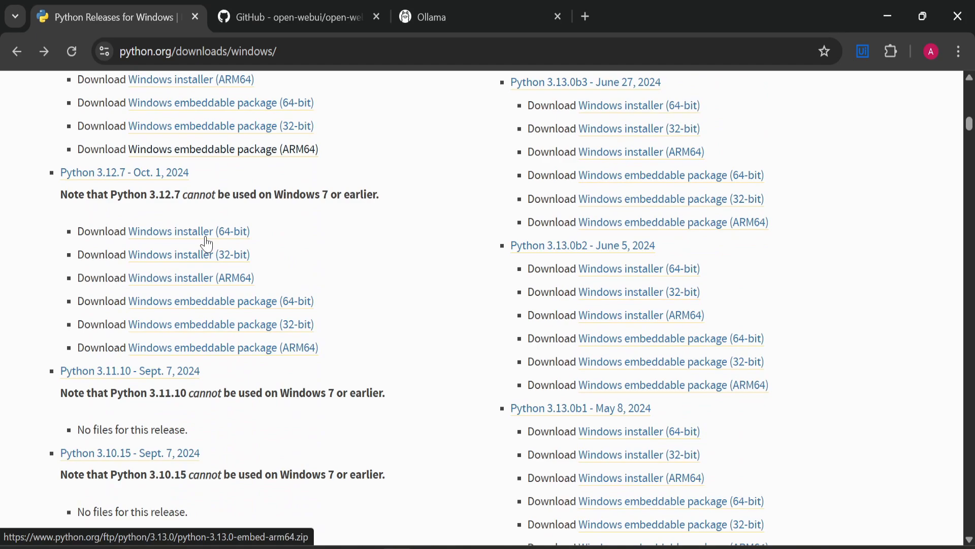
pyautogui.scroll(-3)
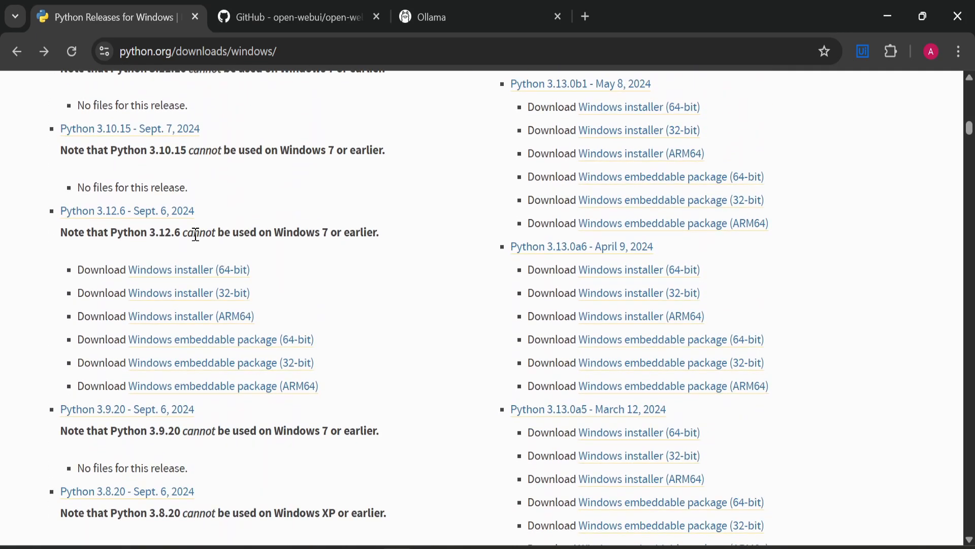
pyautogui.scroll(-3)
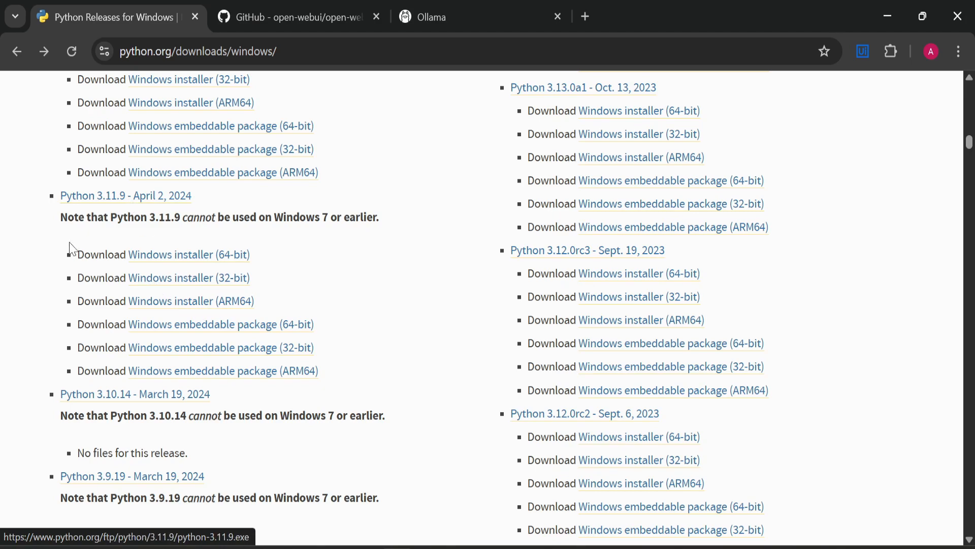
pyautogui.moveTo(188, 255)
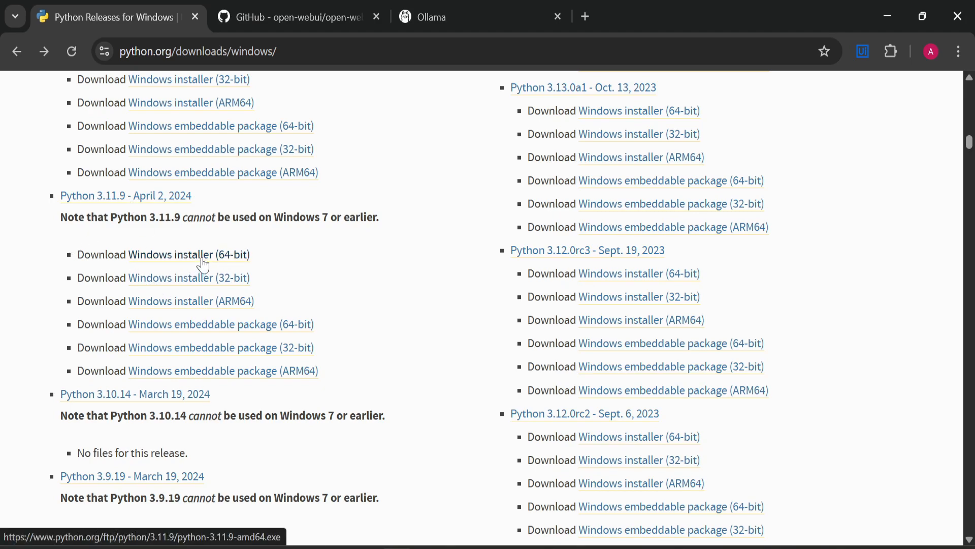
pyautogui.click(188, 254)
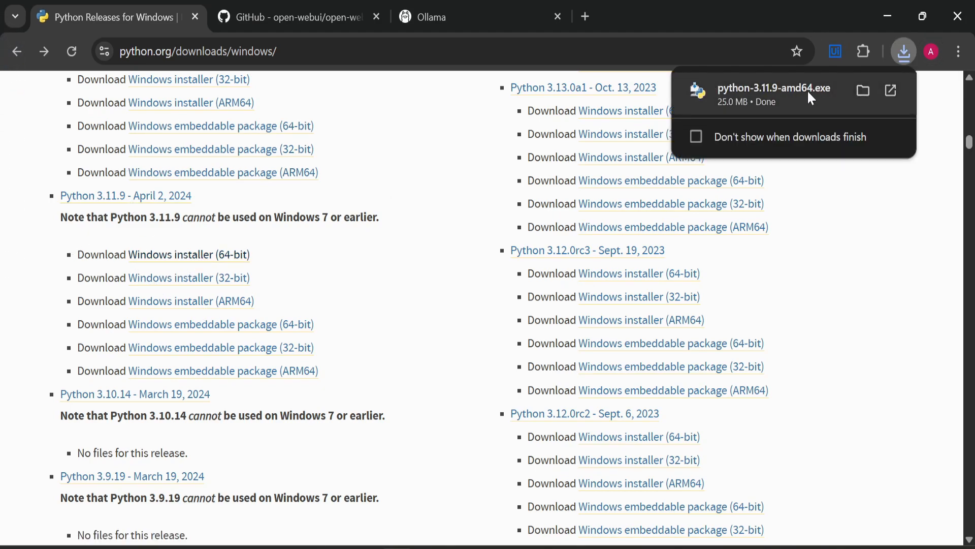
pyautogui.moveTo(890, 101)
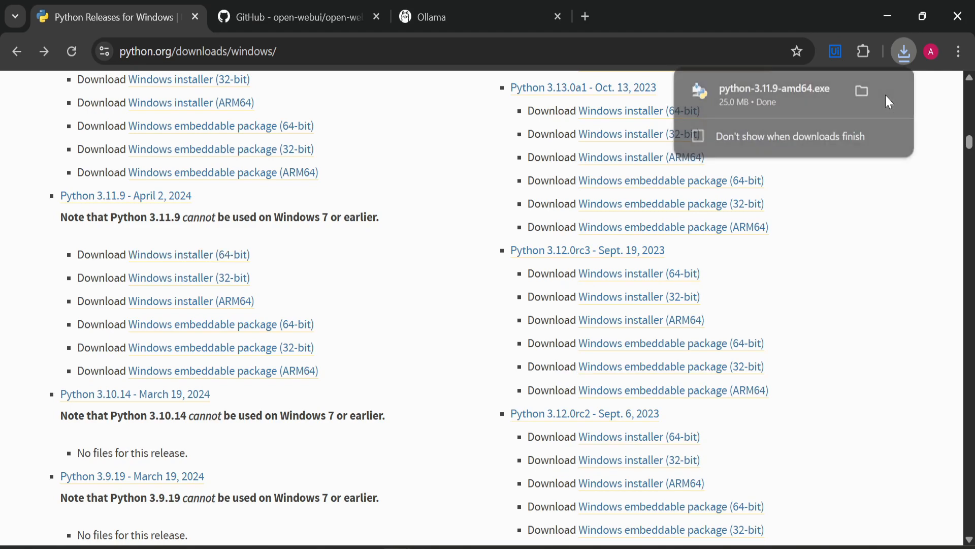
# Launch the downloaded Python 3.11.9 installer from the downloads bubble.
pyautogui.click(773, 89)
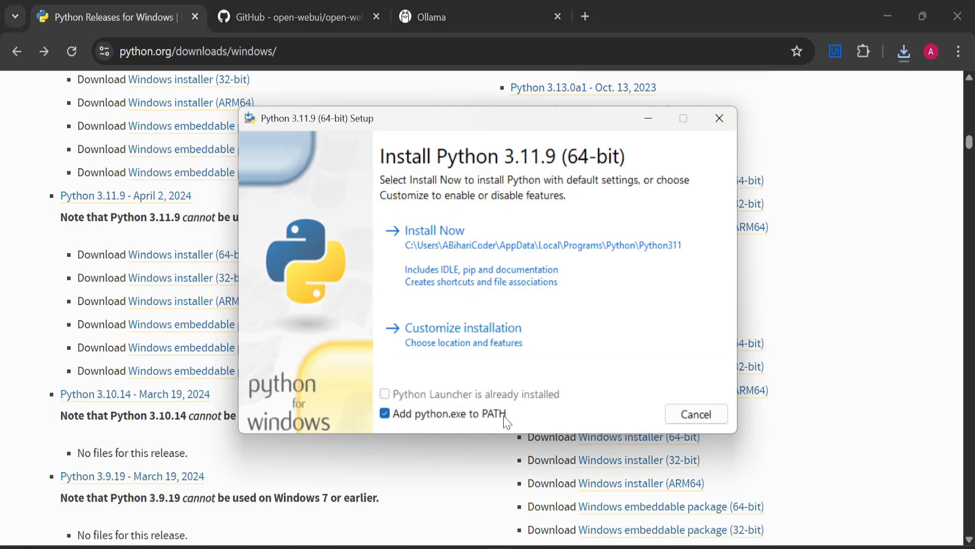
pyautogui.moveTo(560, 247)
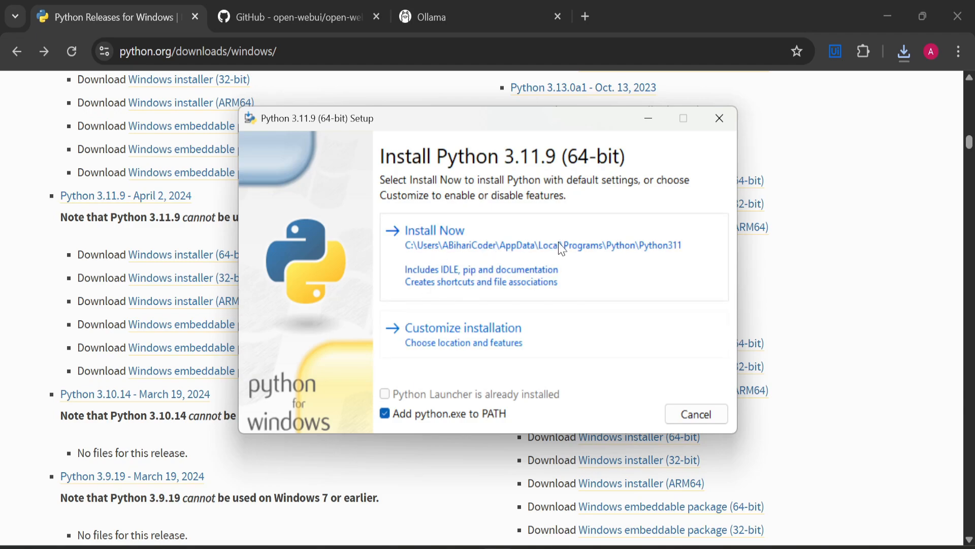
# Install Python 3.11.9 with python.exe on PATH and close the successful setup.
pyautogui.click(434, 230)
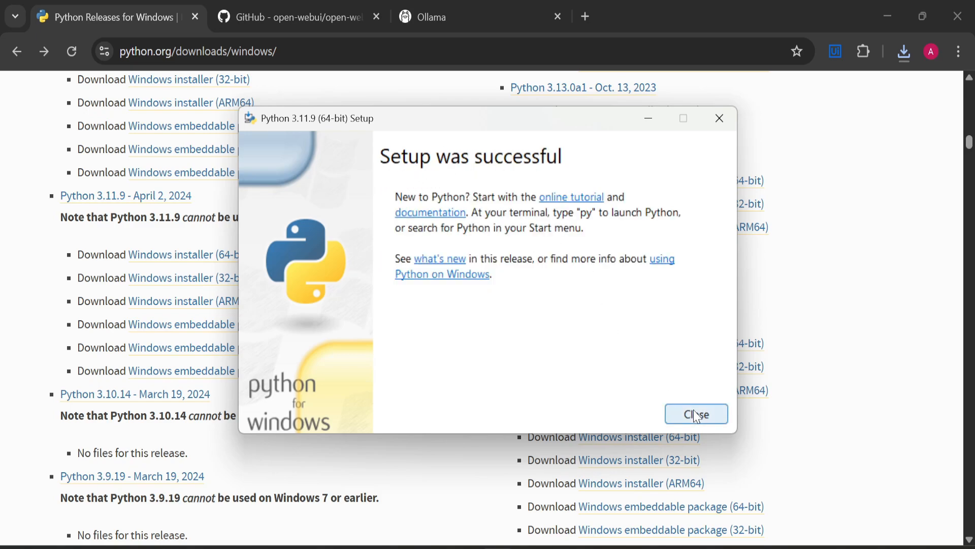
pyautogui.click(696, 414)
pyautogui.write('p')
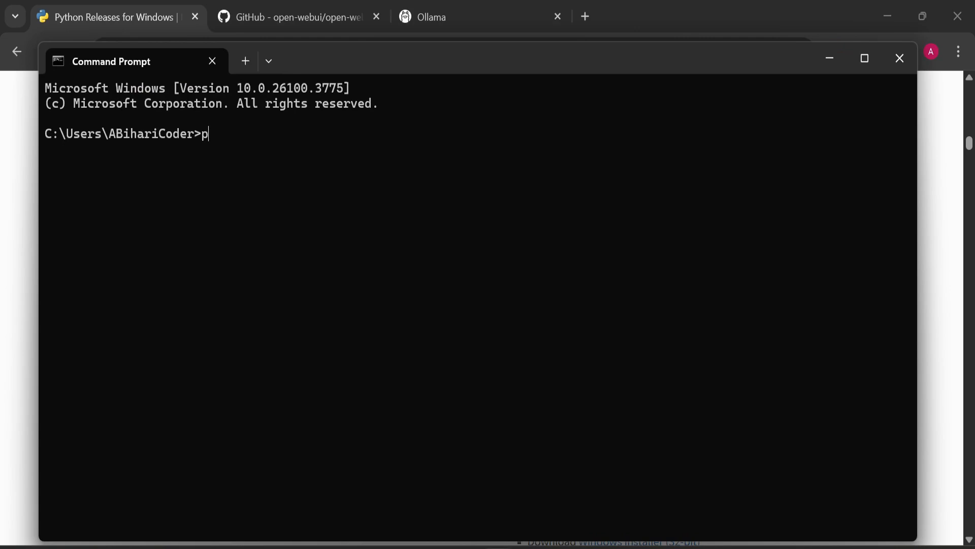
# Run 'python --version' in Command Prompt to verify the installation.
pyautogui.write('ython --versio')
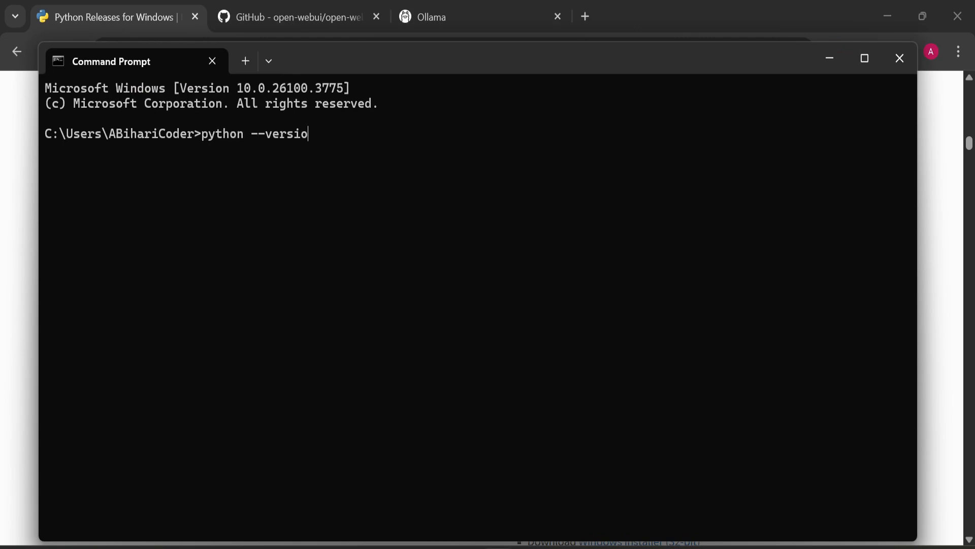
pyautogui.press('Return')
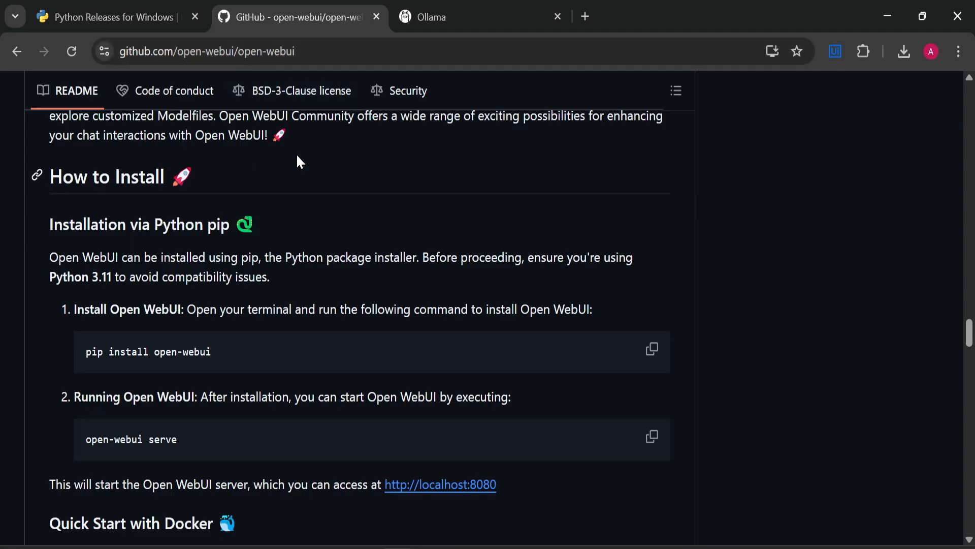
pyautogui.moveTo(56, 242)
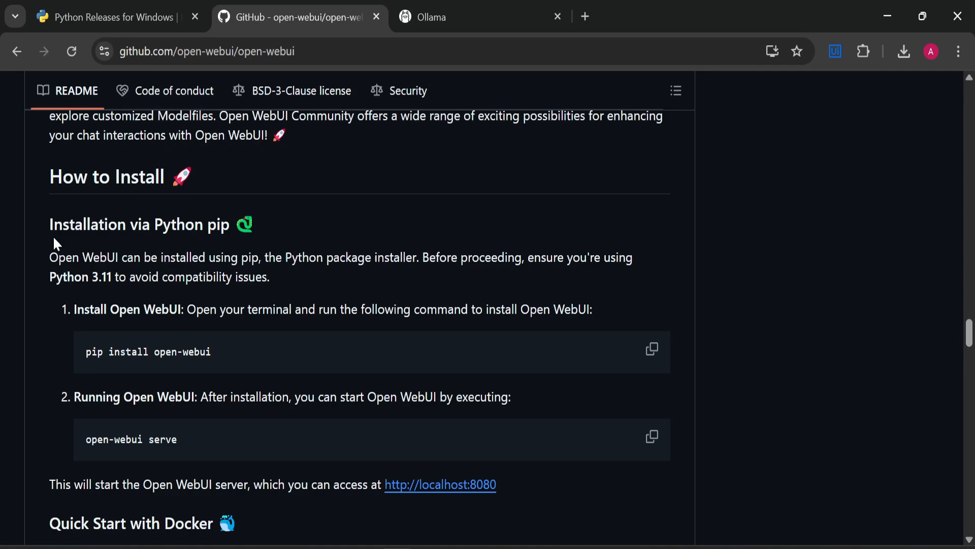
pyautogui.moveTo(100, 279)
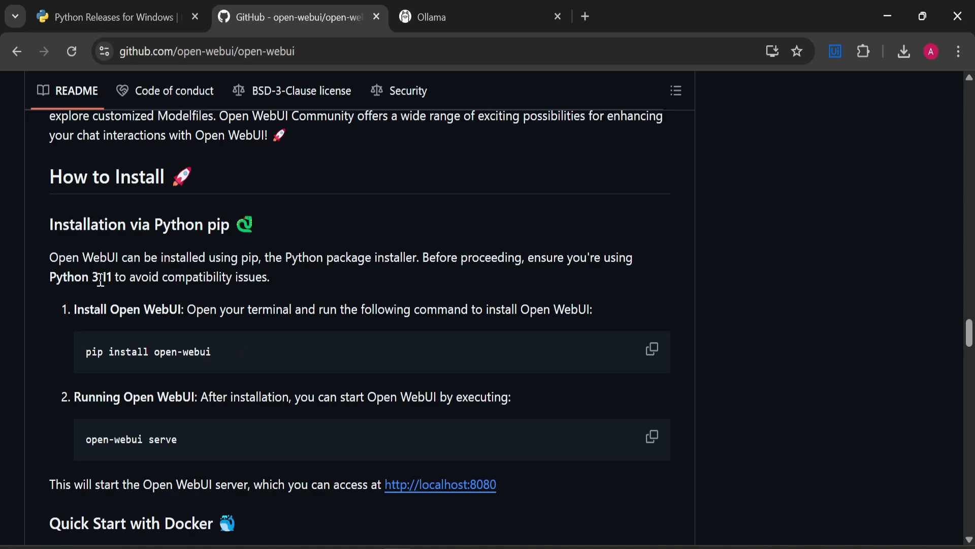
# Scroll the README to the 'pip install open-webui' command.
pyautogui.scroll(-3)
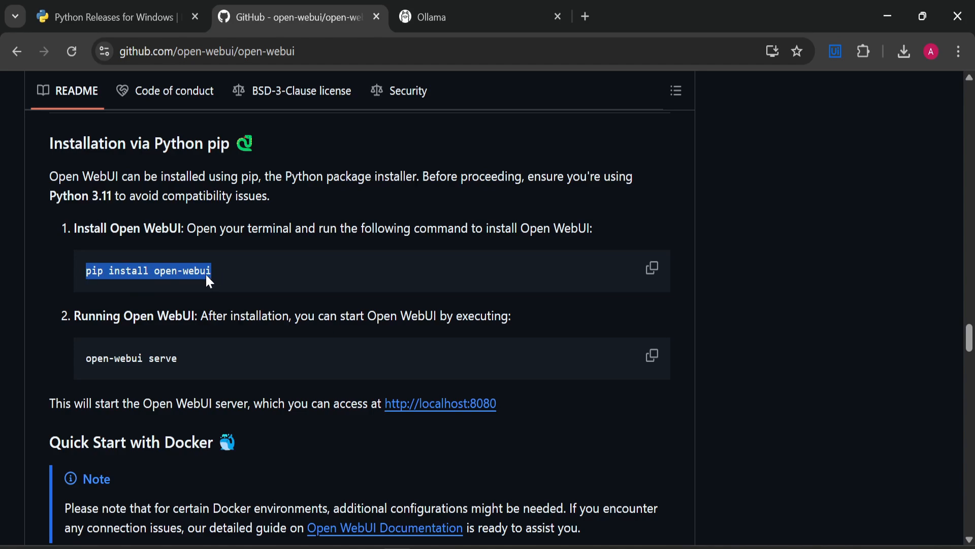
pyautogui.moveTo(241, 281)
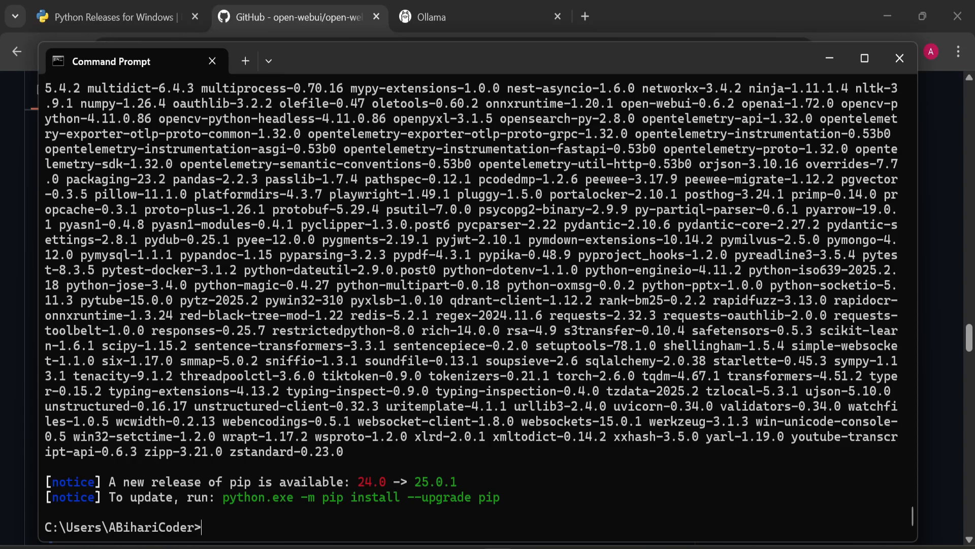
pyautogui.moveTo(142, 494)
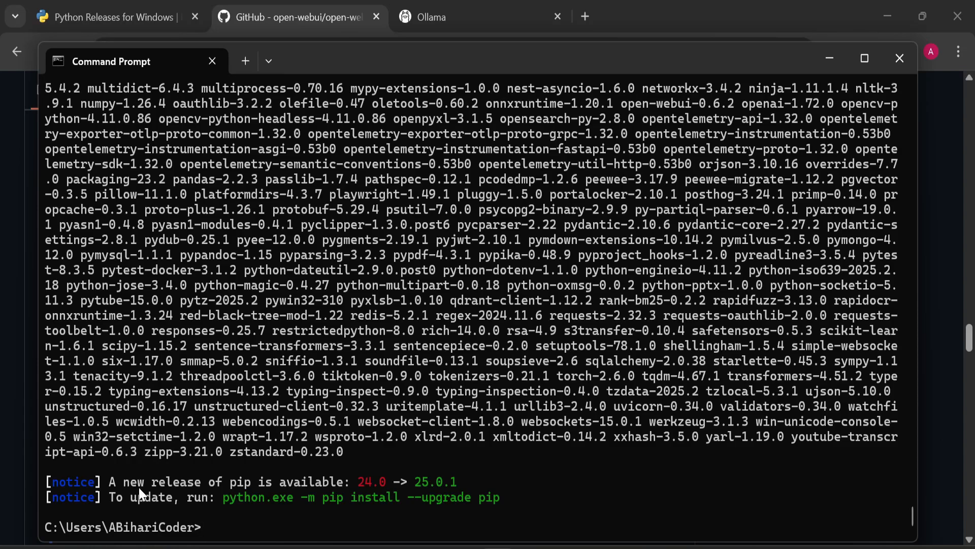
# Review the Running Open WebUI step and allow Python through Windows Firewall as the server starts.
pyautogui.click(299, 16)
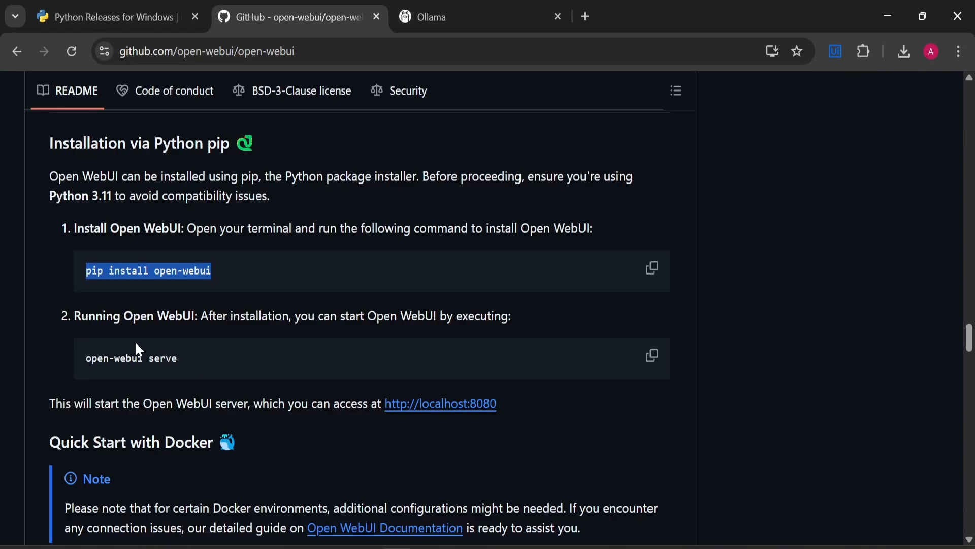
pyautogui.moveTo(77, 316)
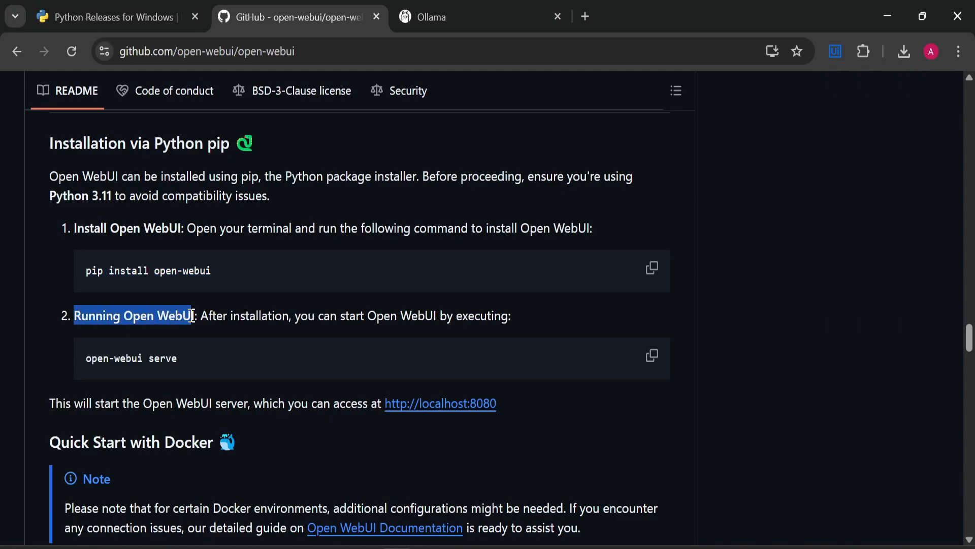
pyautogui.moveTo(652, 363)
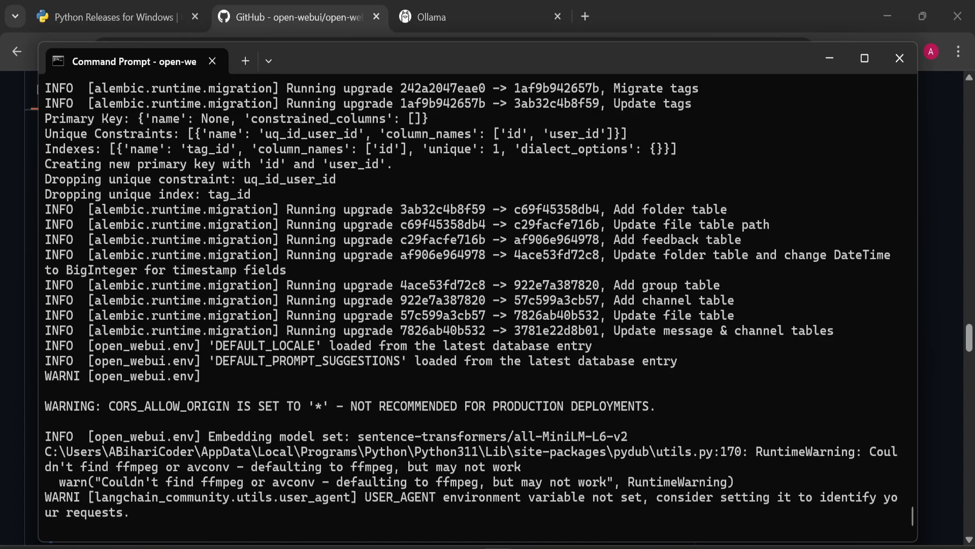
pyautogui.scroll(-3)
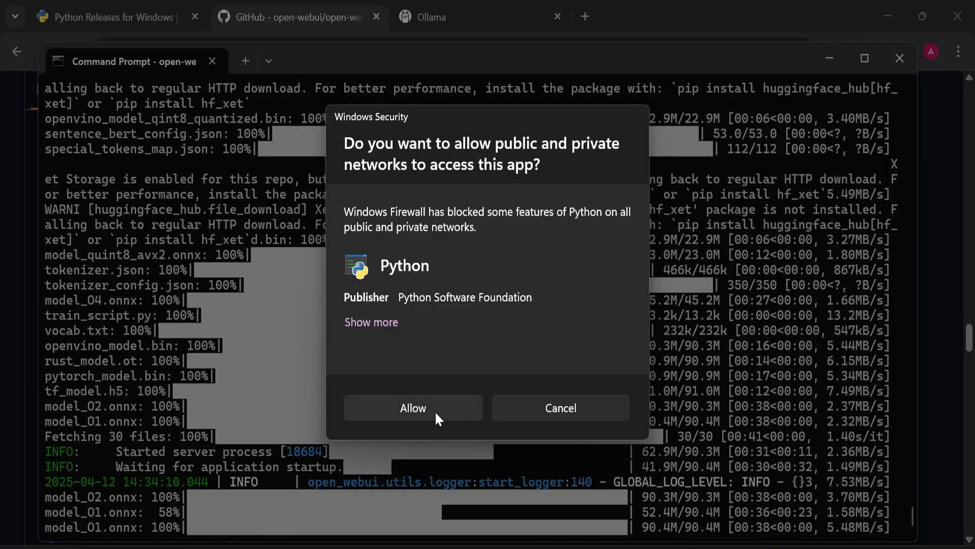
pyautogui.click(412, 407)
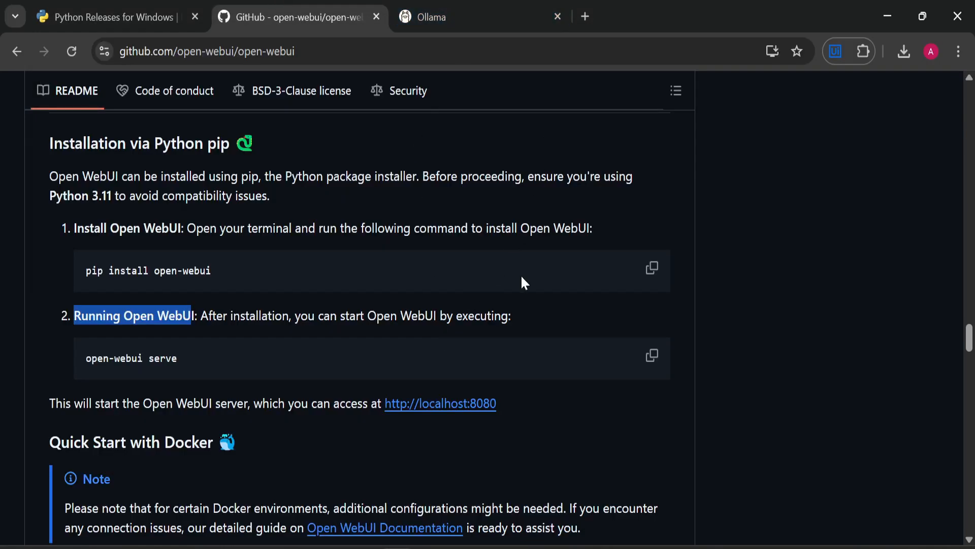
pyautogui.moveTo(440, 403)
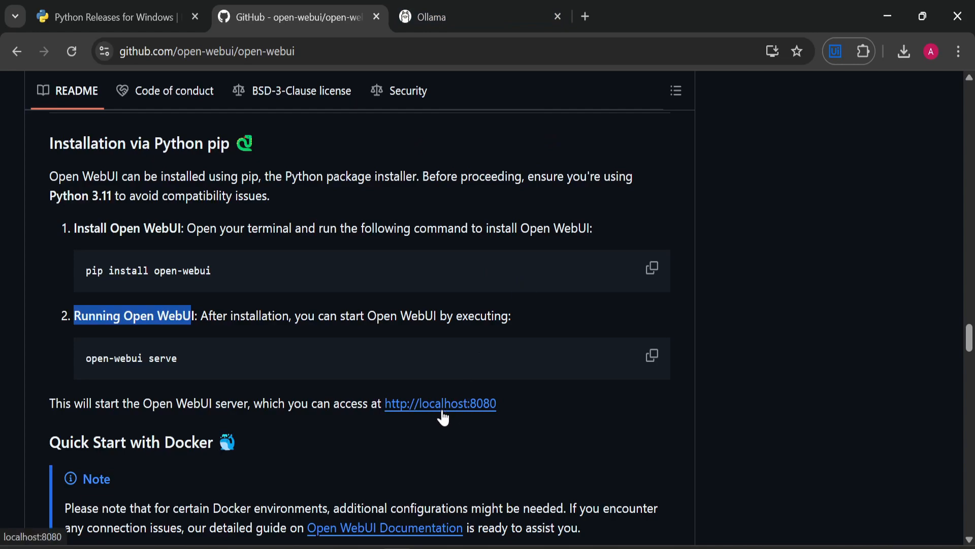
pyautogui.moveTo(476, 414)
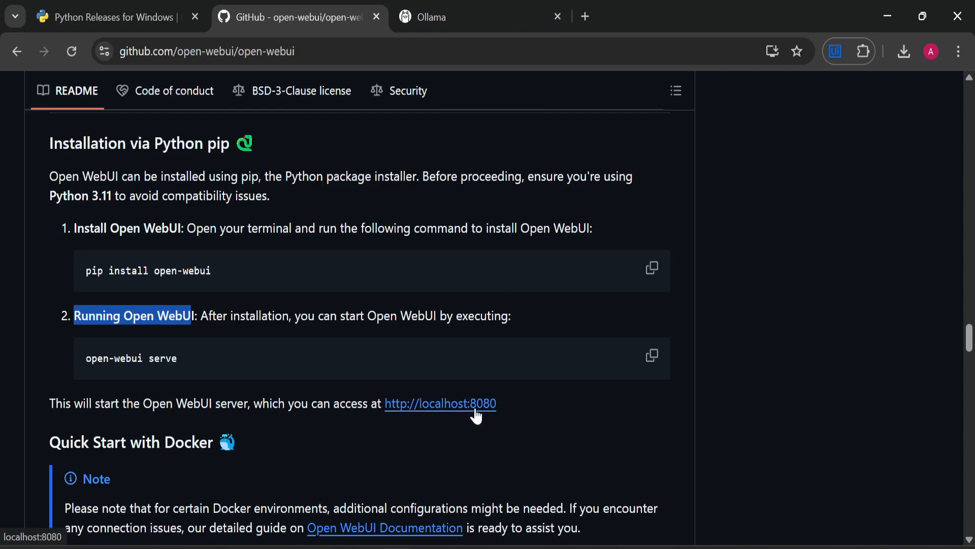
pyautogui.moveTo(461, 413)
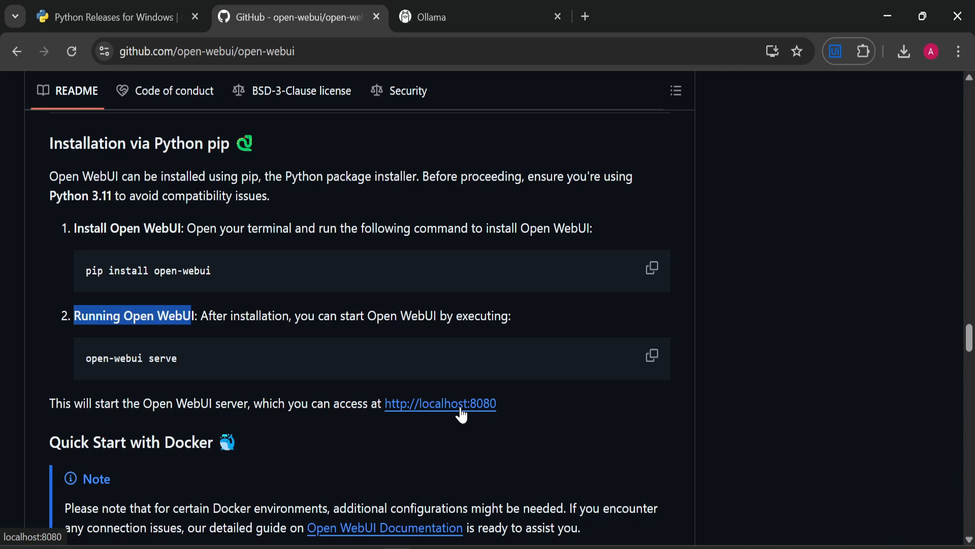
pyautogui.click(441, 403)
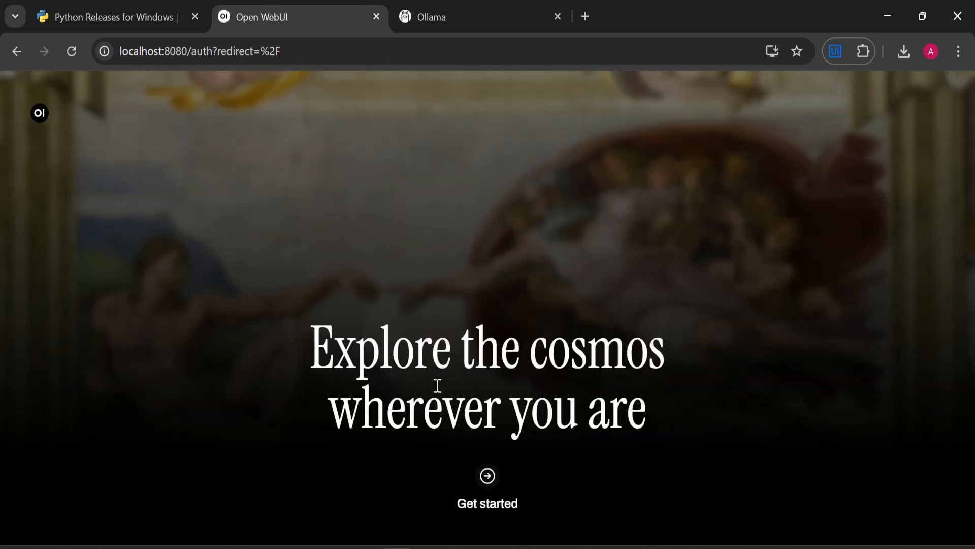
pyautogui.moveTo(502, 129)
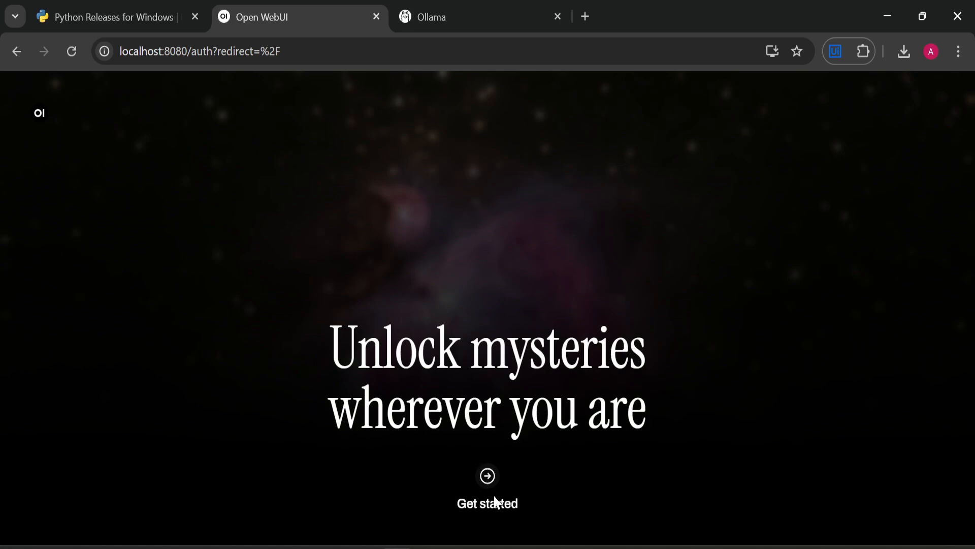
# Create the admin account with name 'A Bihari Coder', email and password, dismissing Chrome's save-password offer.
pyautogui.click(487, 476)
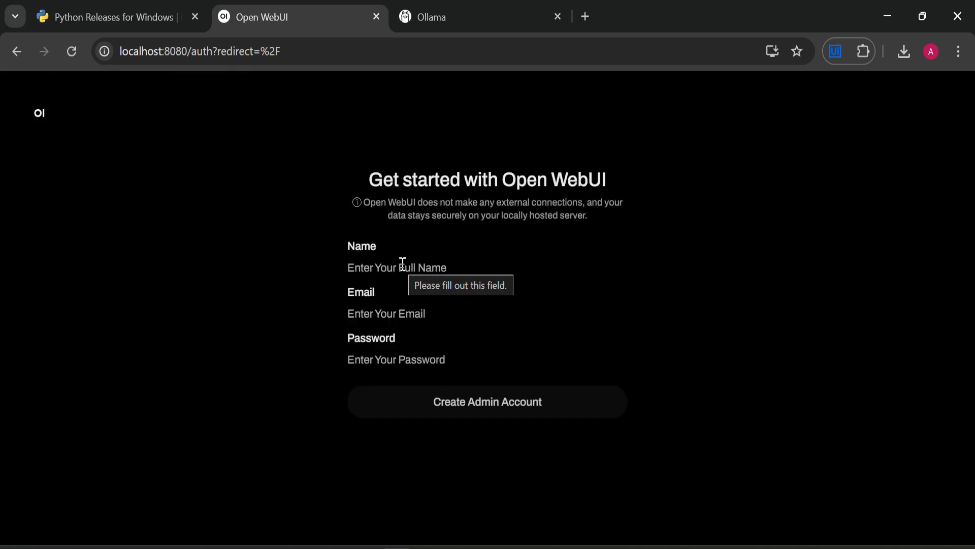
pyautogui.moveTo(396, 267)
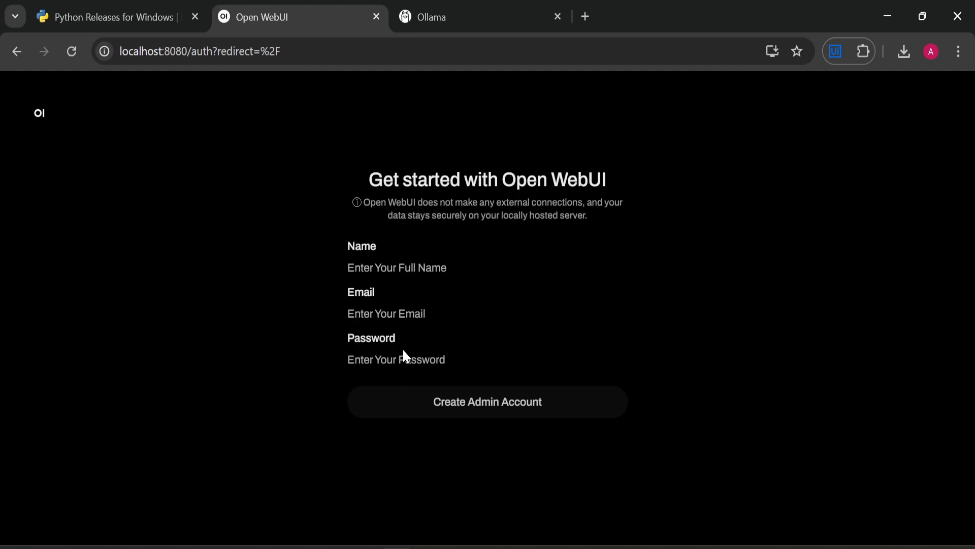
pyautogui.moveTo(484, 333)
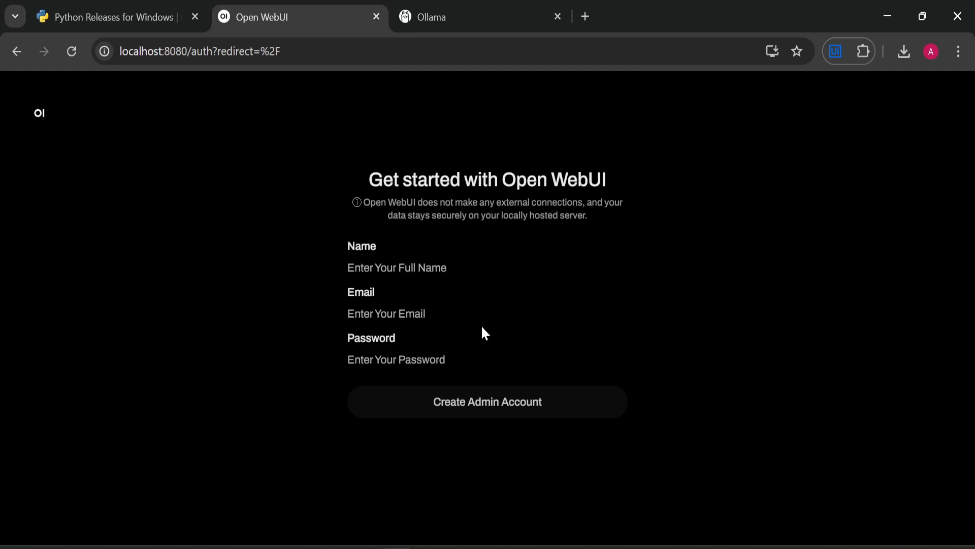
pyautogui.moveTo(371, 214)
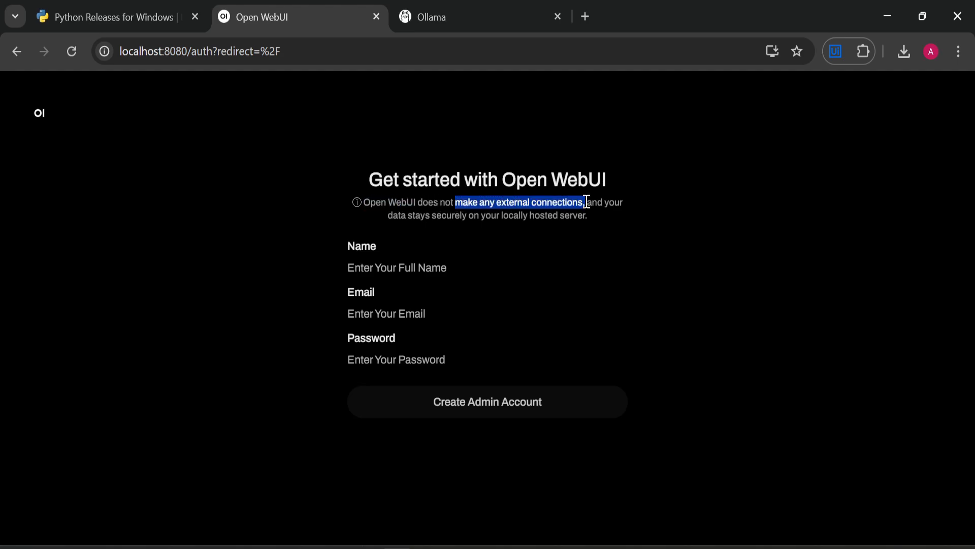
pyautogui.click(420, 216)
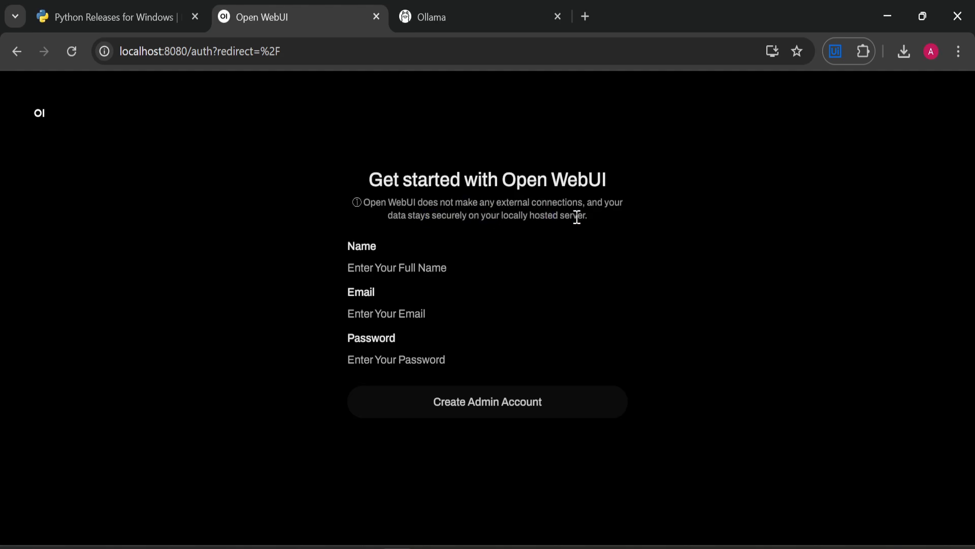
pyautogui.moveTo(217, 79)
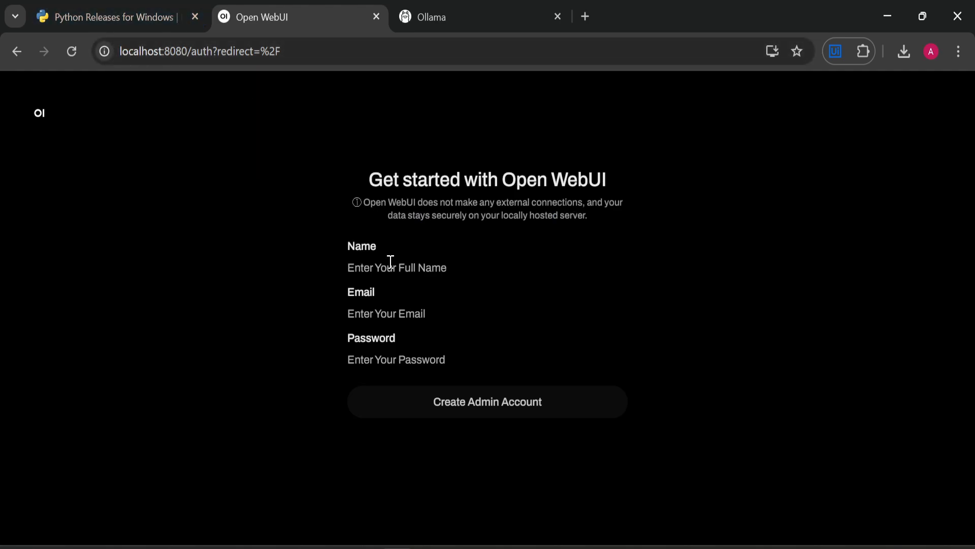
pyautogui.write('A Bih')
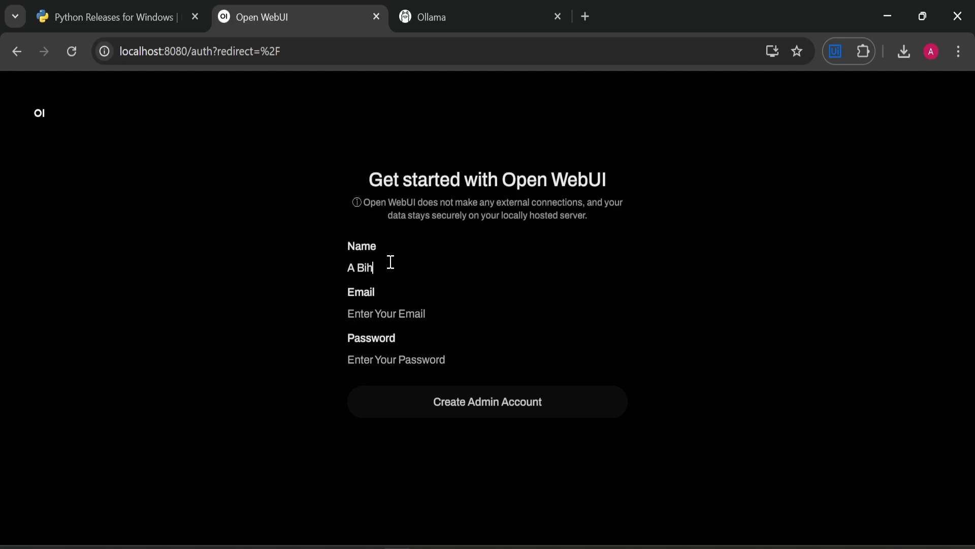
pyautogui.write('ari Coder')
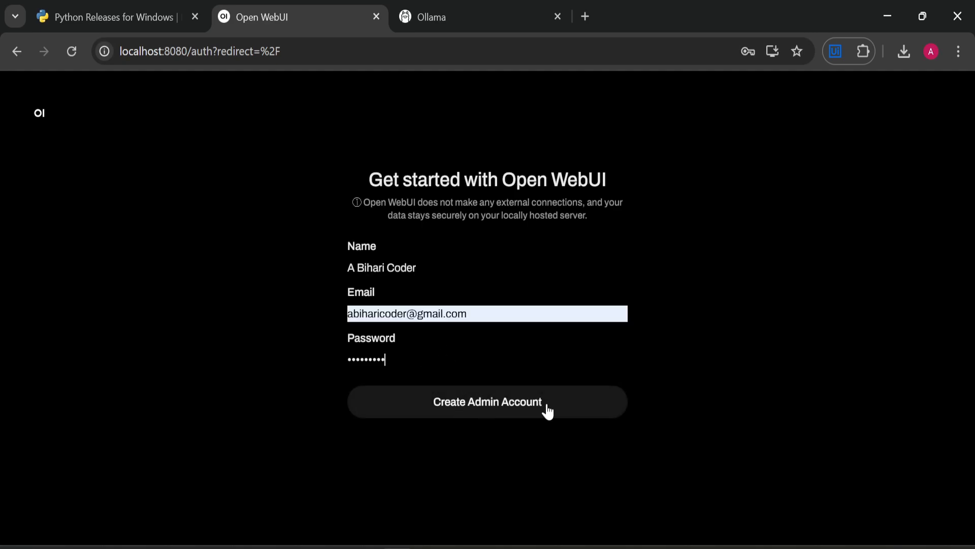
pyautogui.click(487, 401)
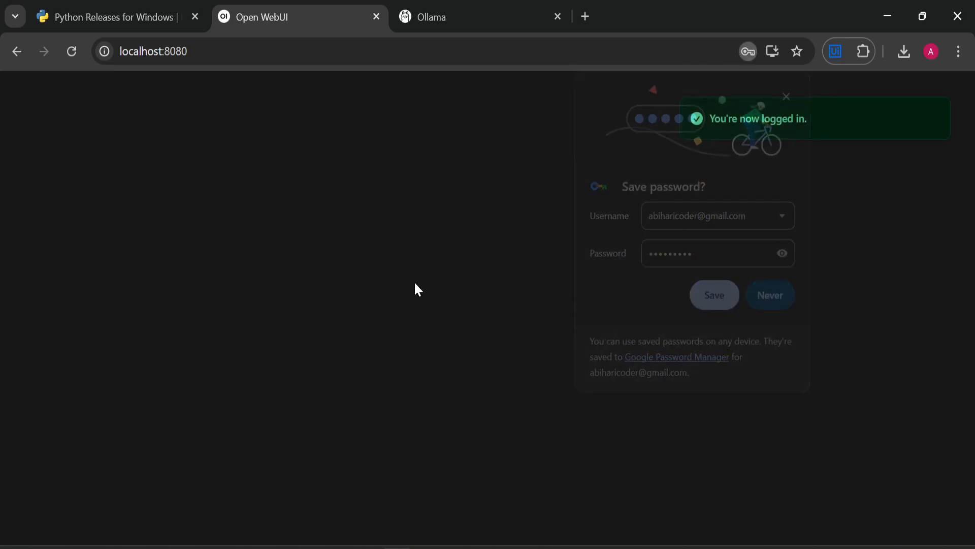
pyautogui.click(770, 294)
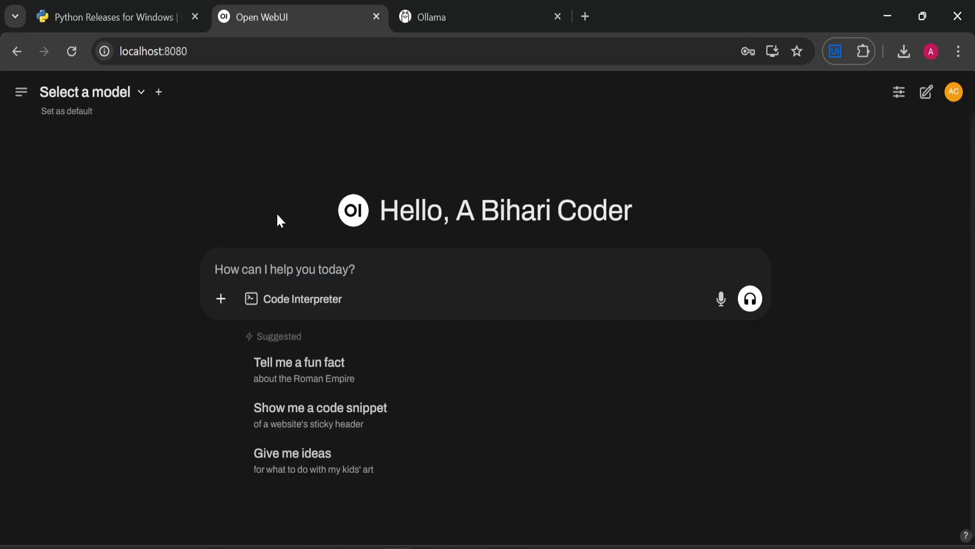
pyautogui.moveTo(20, 91)
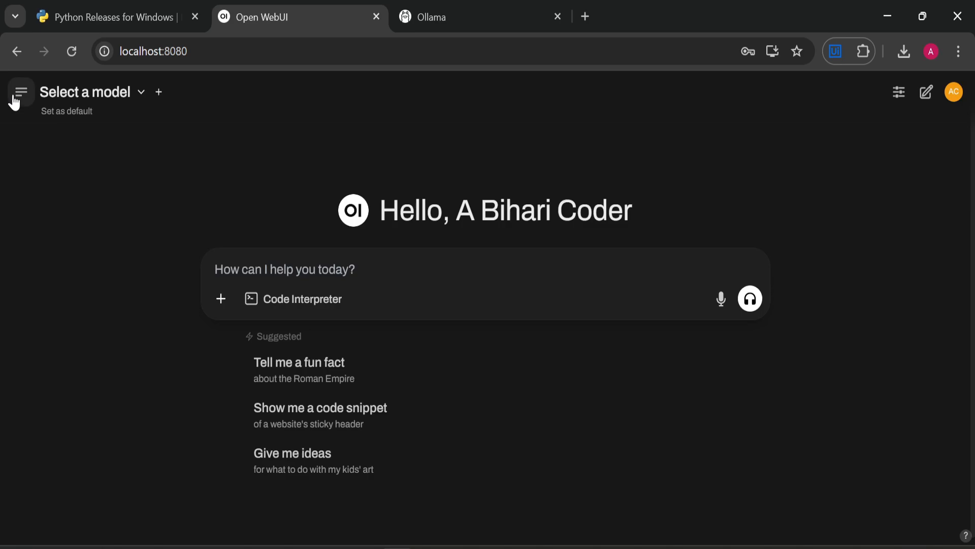
# Show the sidebar with new chat, workspace, search and chat history beside the chat home.
pyautogui.click(20, 92)
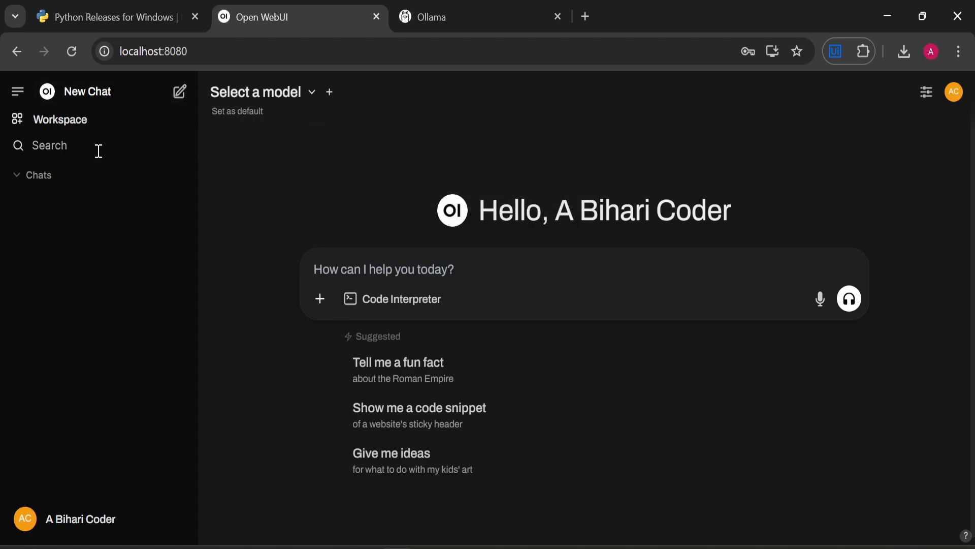
pyautogui.moveTo(329, 92)
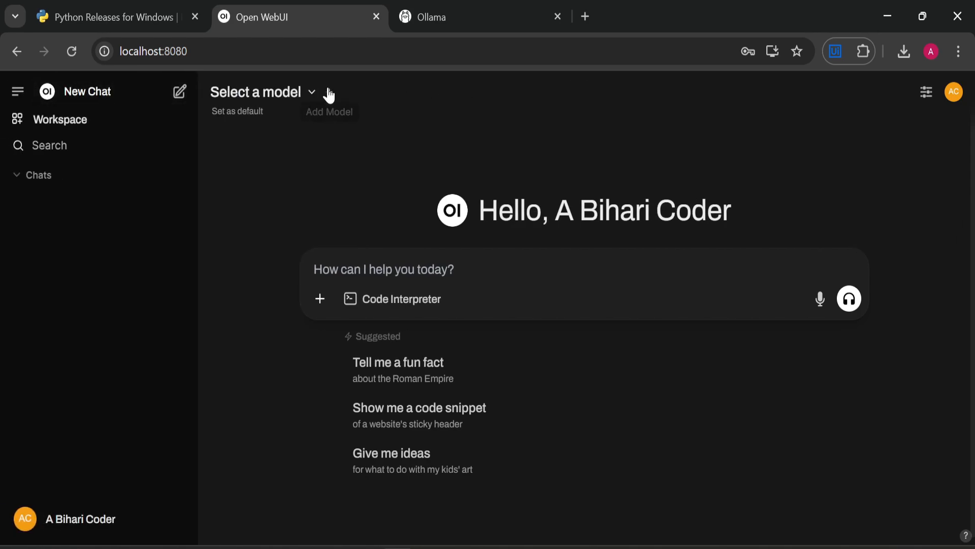
pyautogui.click(329, 91)
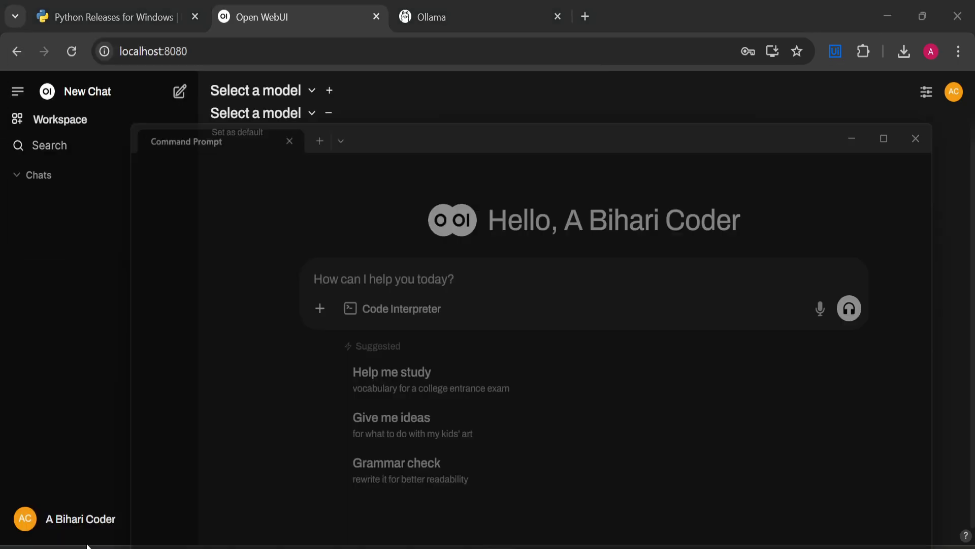
# Run 'ollama list' and 'ollama run llama3.1:latest' in Command Prompt, then return to Open WebUI.
pyautogui.click(218, 141)
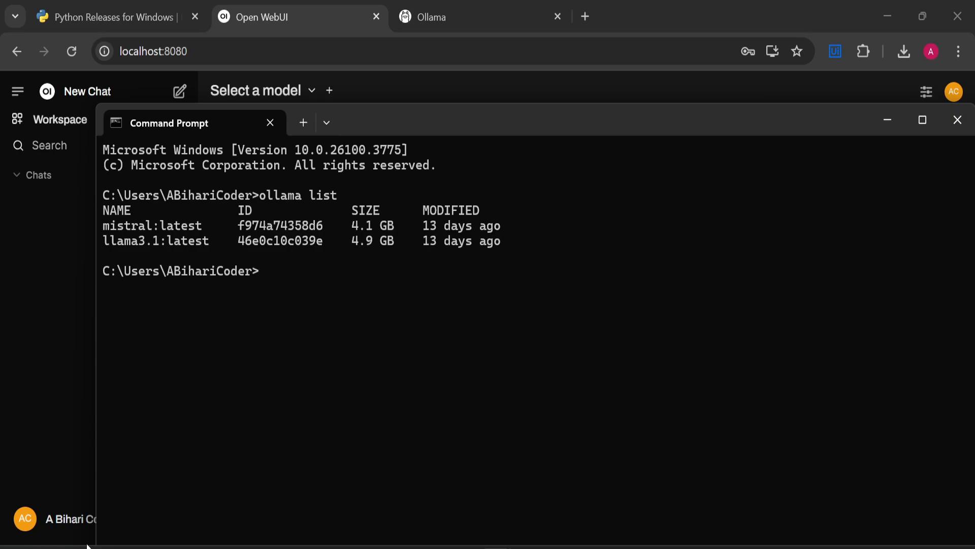
pyautogui.write('ollama run llama3.1:latest')
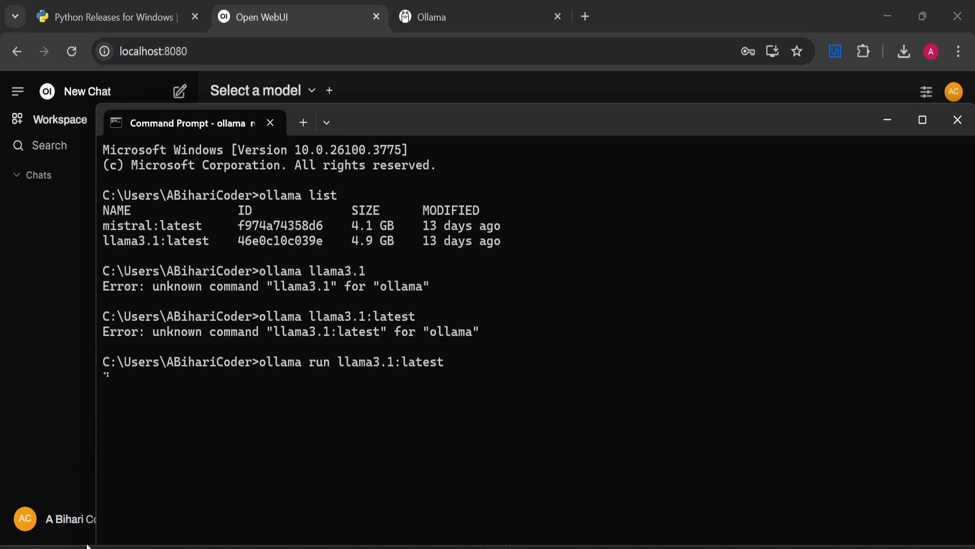
pyautogui.click(255, 90)
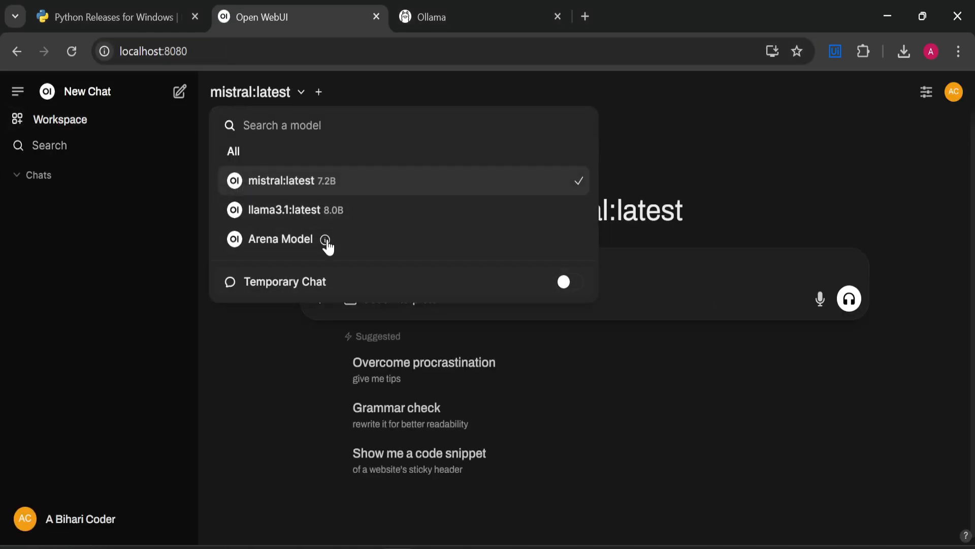
pyautogui.moveTo(299, 210)
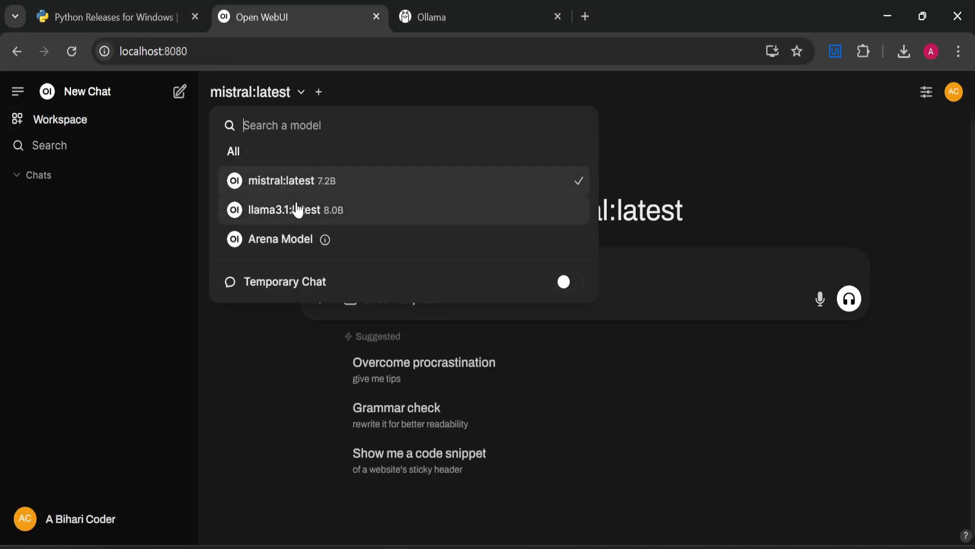
pyautogui.moveTo(288, 257)
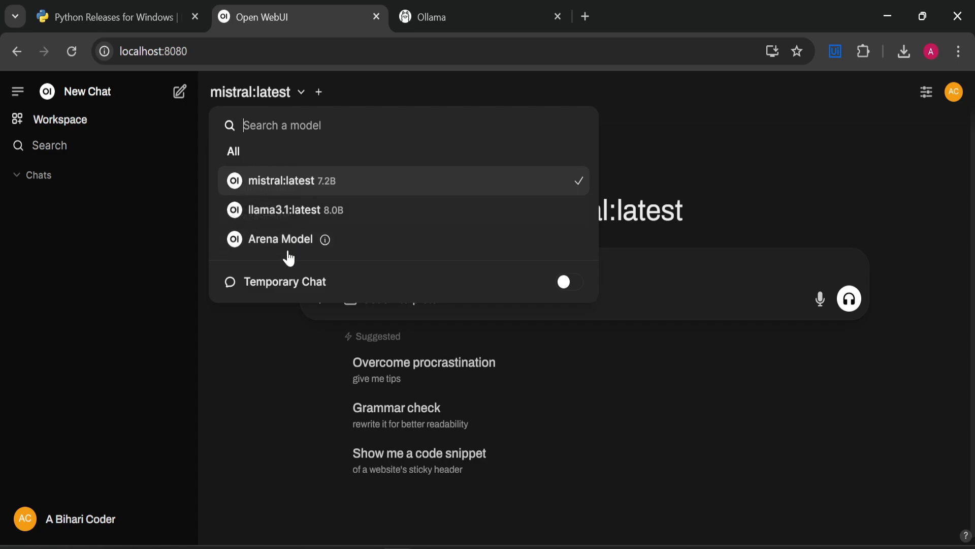
pyautogui.moveTo(271, 210)
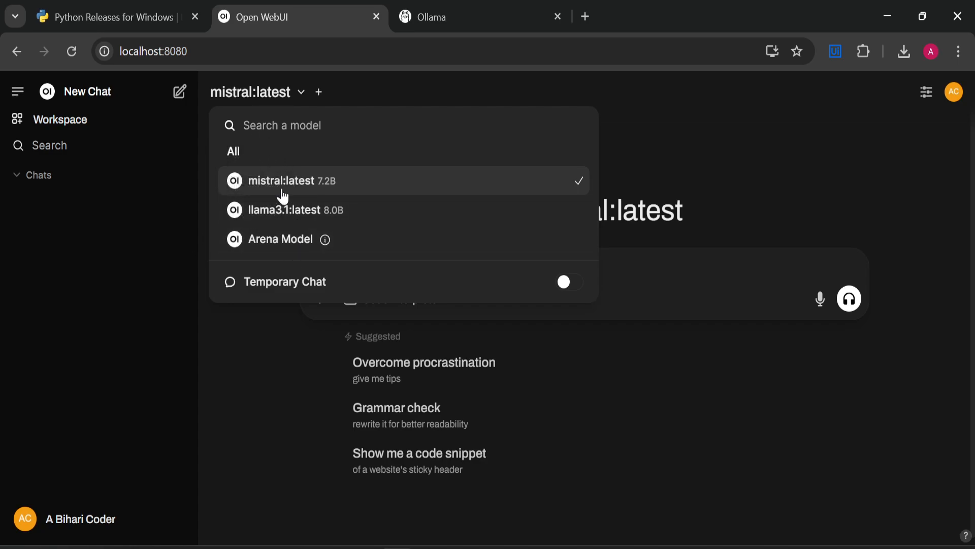
pyautogui.moveTo(280, 210)
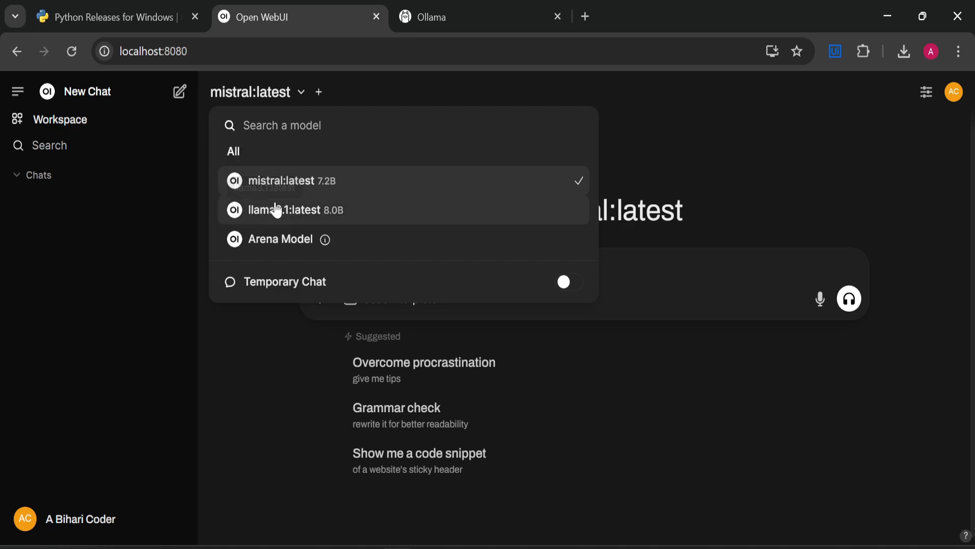
# Choose llama3.1:latest instead of mistral:latest in the model dropdown.
pyautogui.click(280, 210)
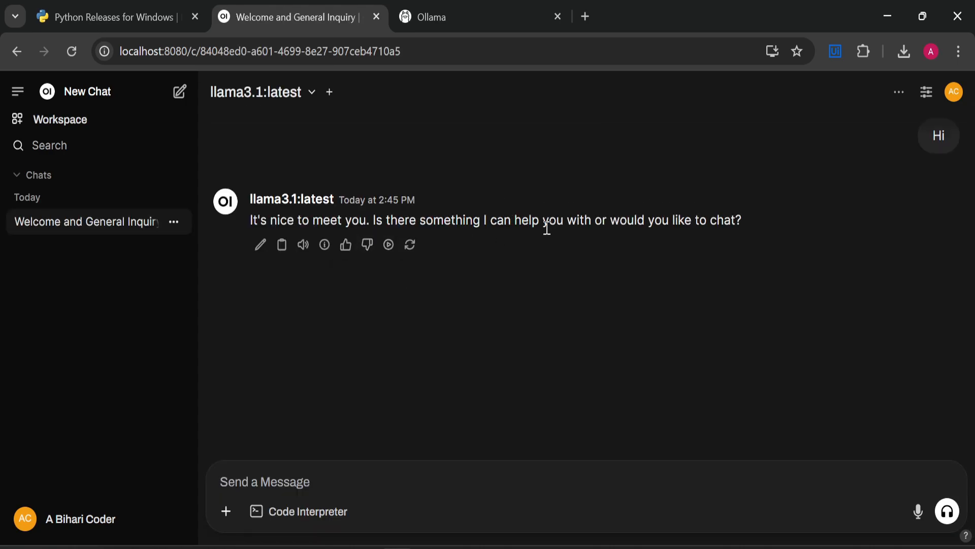
pyautogui.moveTo(323, 482)
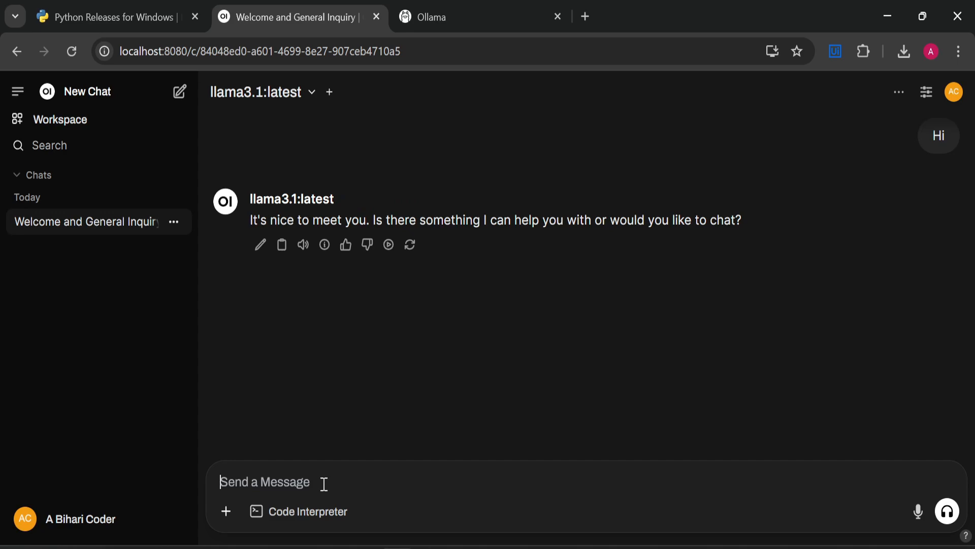
# Ask llama3.1 'What is Open Web UI', then start a fresh chat.
pyautogui.write('What is Open')
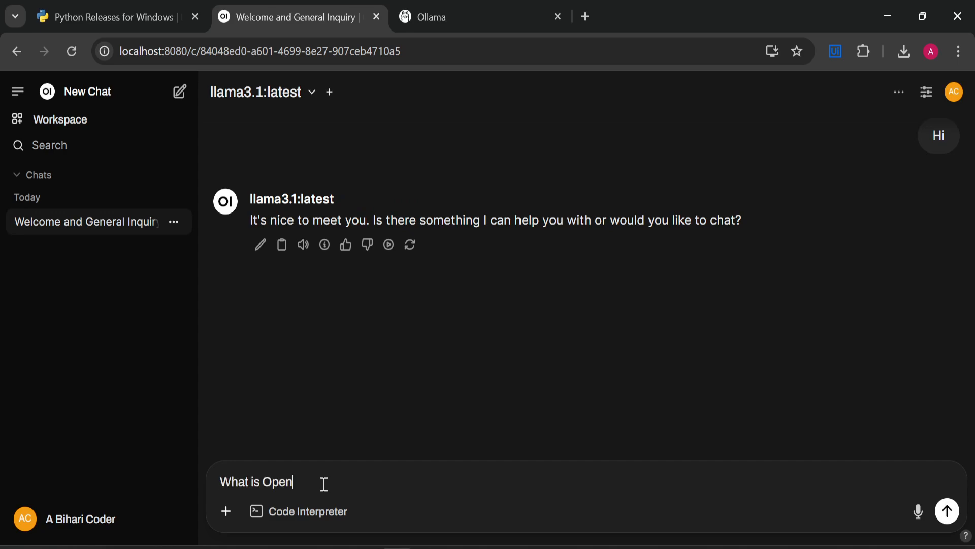
pyautogui.write('Web UI')
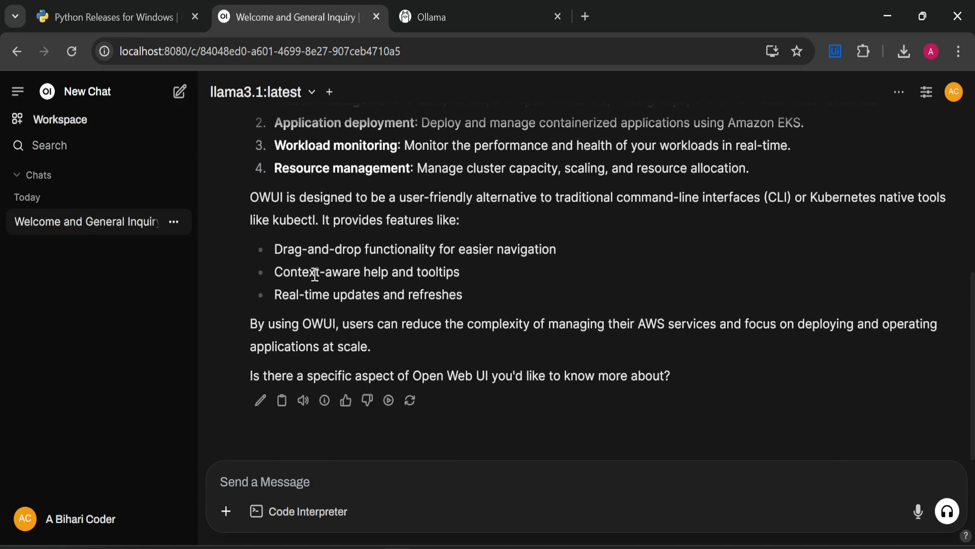
pyautogui.moveTo(45, 202)
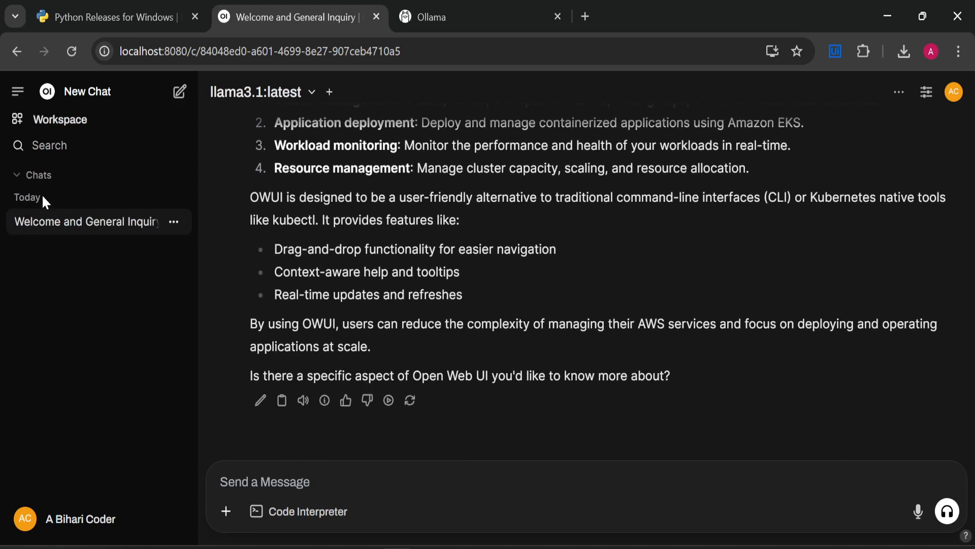
pyautogui.click(180, 91)
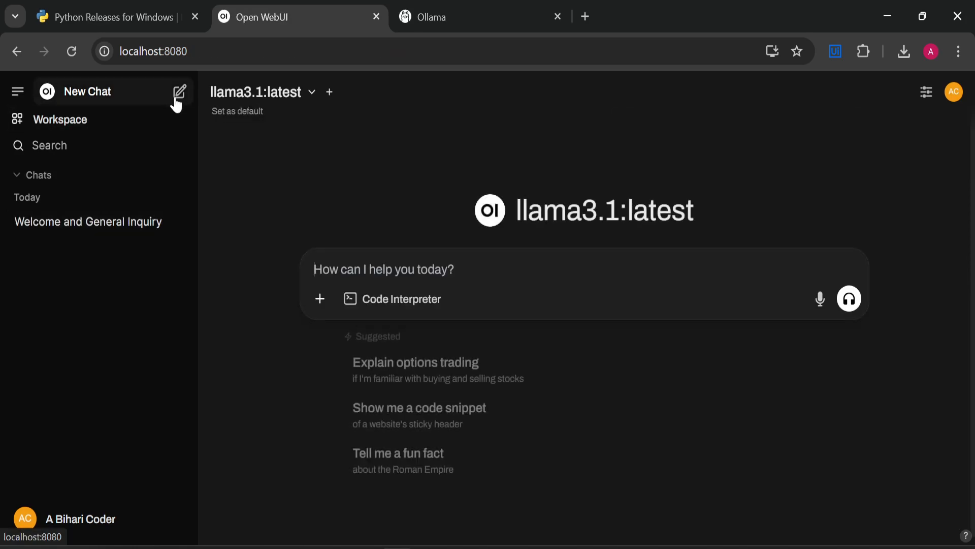
# Send the 'Explain options trading' suggestion to llama3.1 and read through its answer.
pyautogui.click(415, 362)
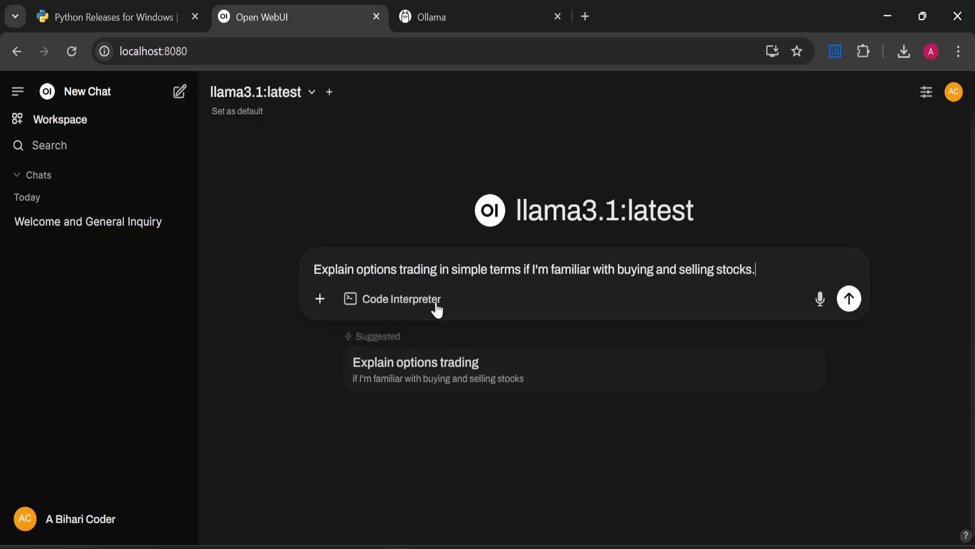
pyautogui.click(849, 298)
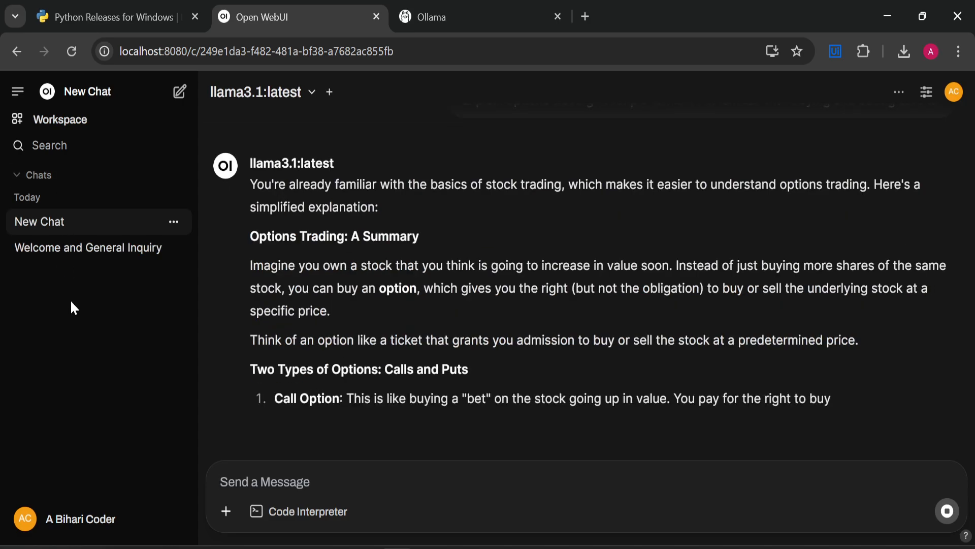
pyautogui.scroll(-3)
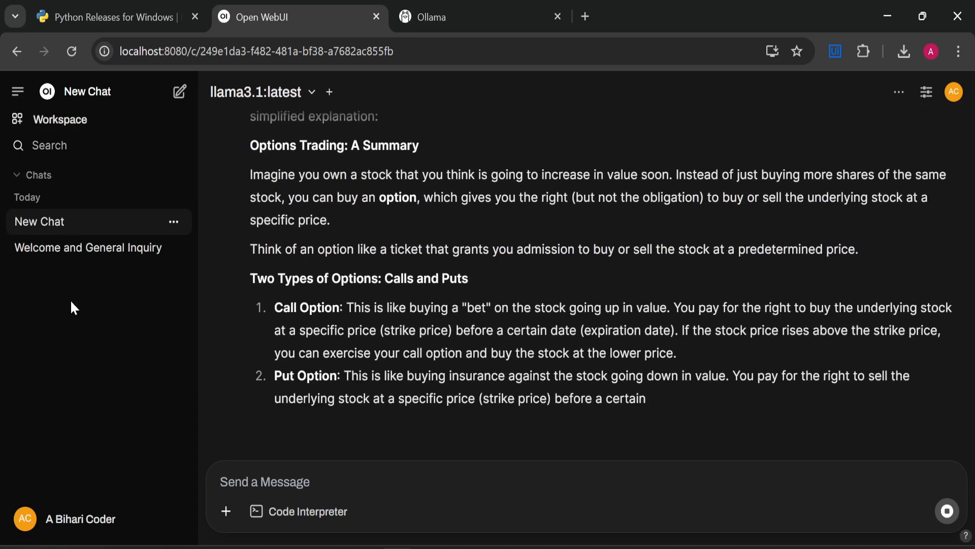
pyautogui.scroll(-3)
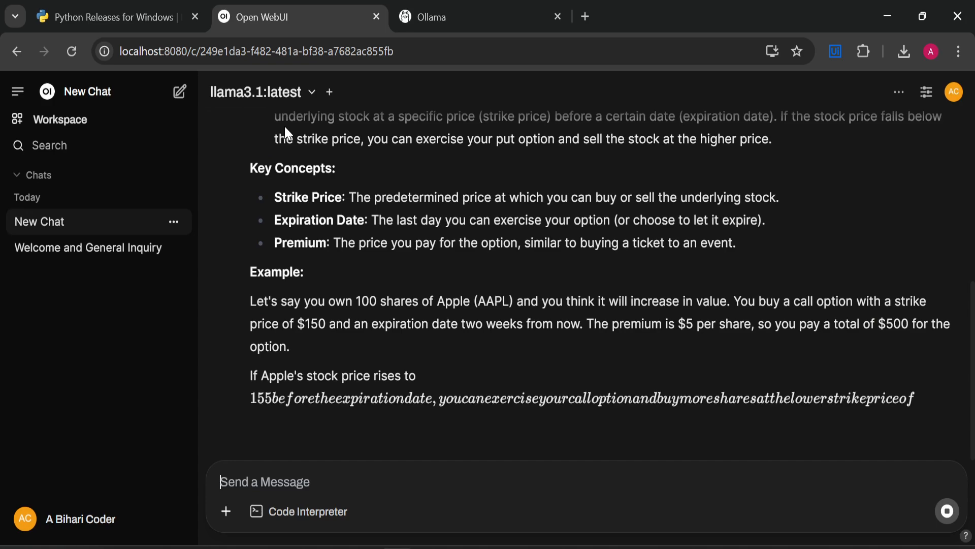
pyautogui.scroll(-3)
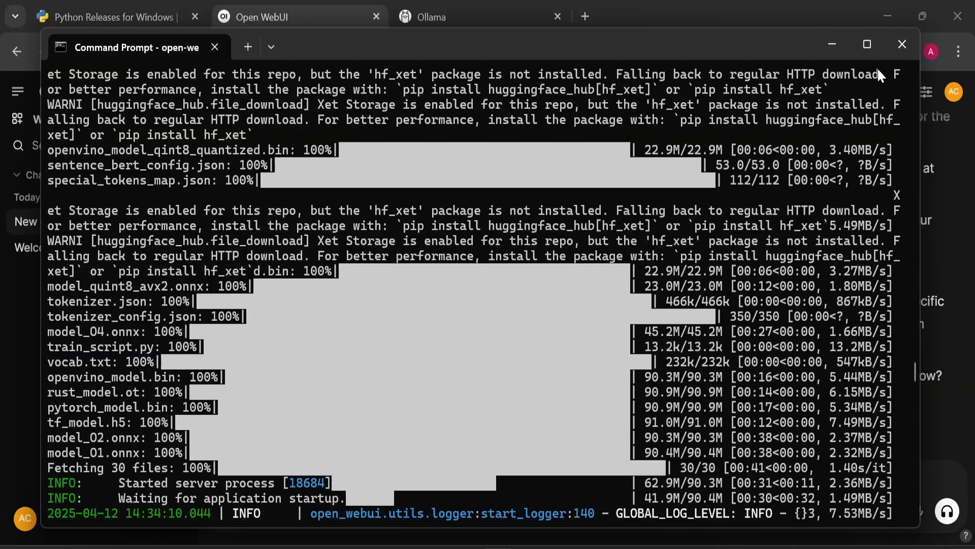
# Stop the server by closing its Command Prompt, reload to see localhost refused, and start opening a new cmd.
pyautogui.click(299, 17)
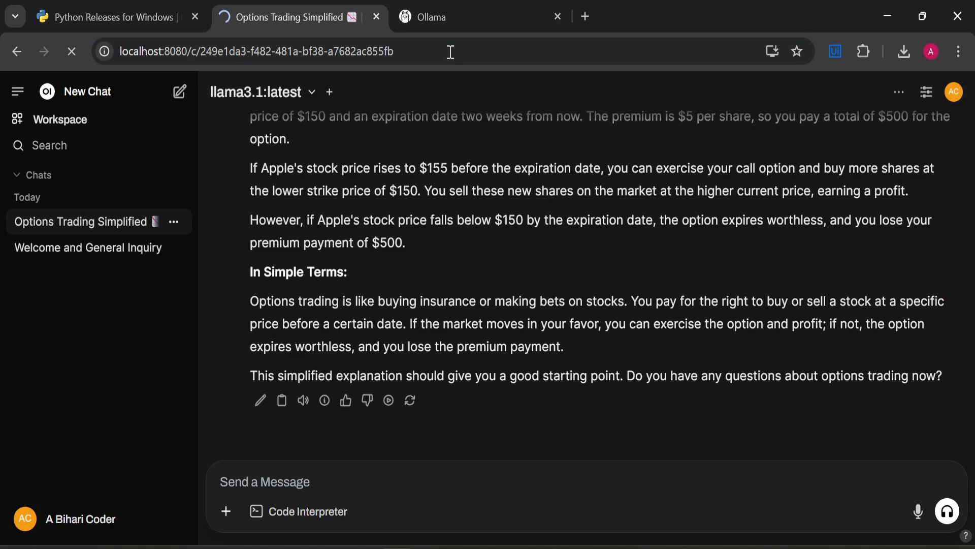
pyautogui.click(72, 51)
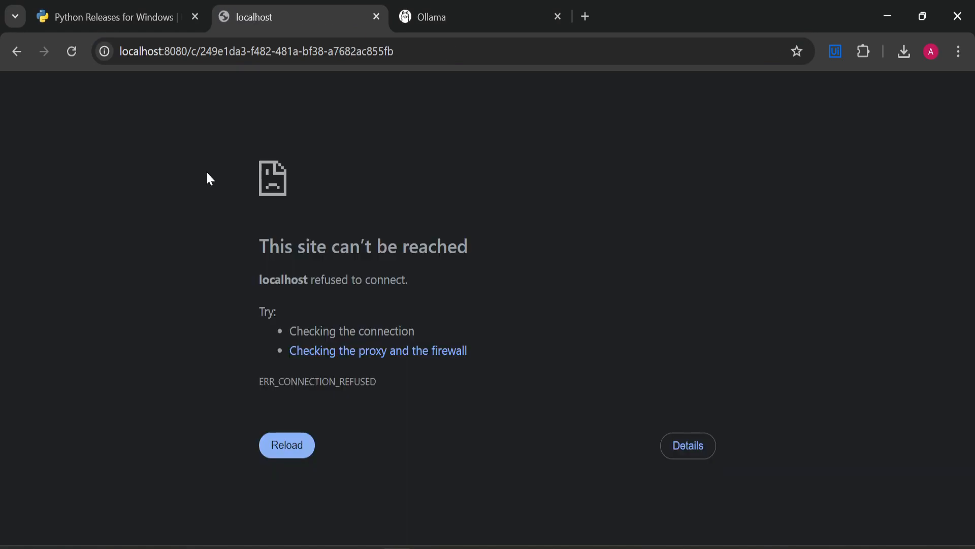
pyautogui.write('cm')
pyautogui.write('ope')
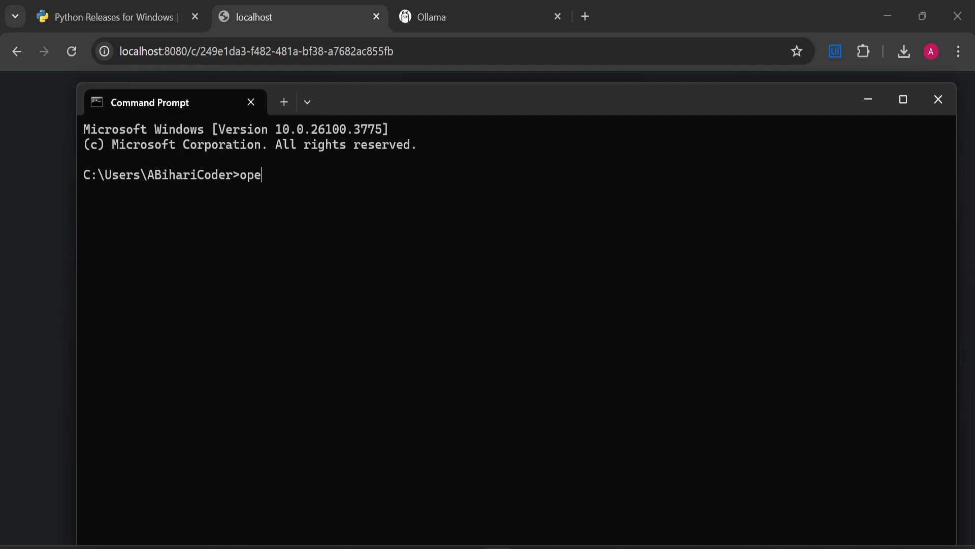
# Enter the 'open-webui serve' command in the new Command Prompt to restart the server.
pyautogui.write('n-')
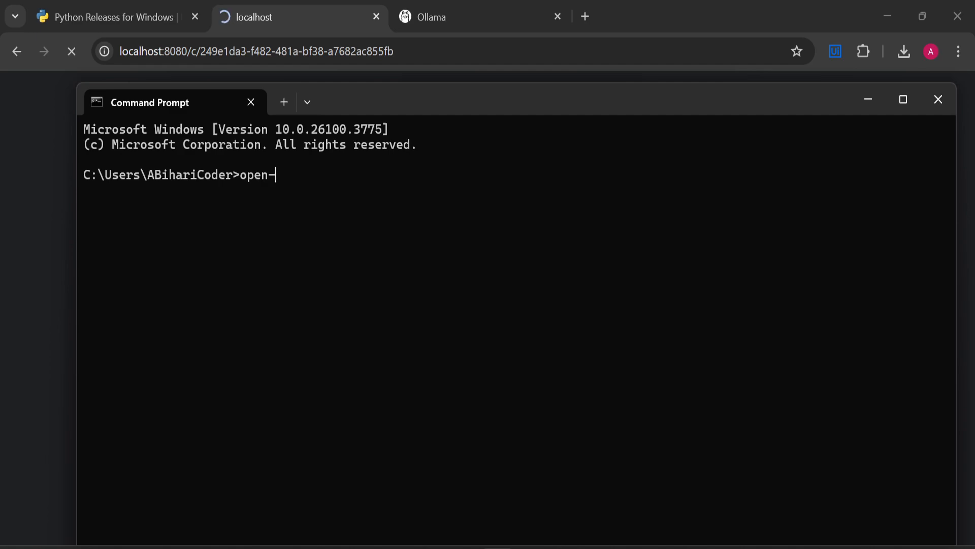
pyautogui.write('webui se')
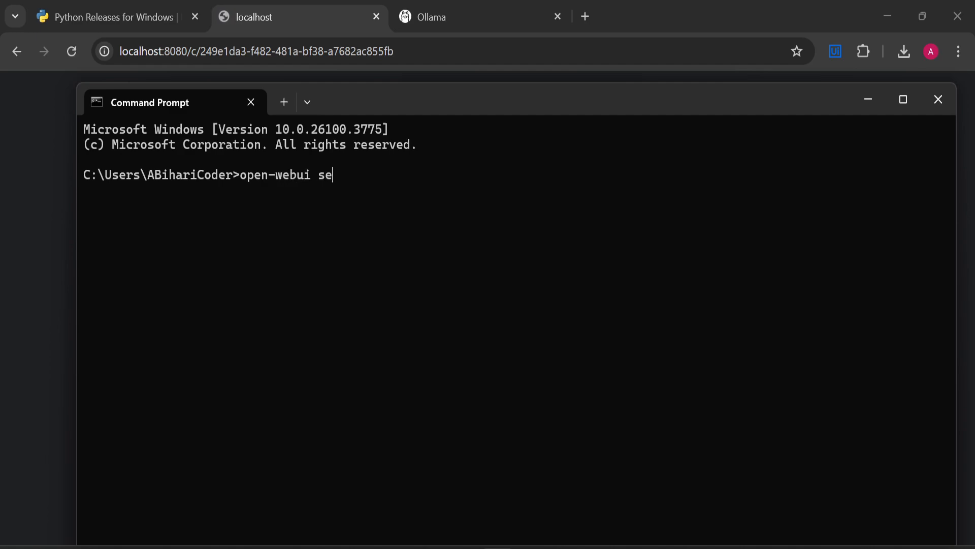
pyautogui.write('rve')
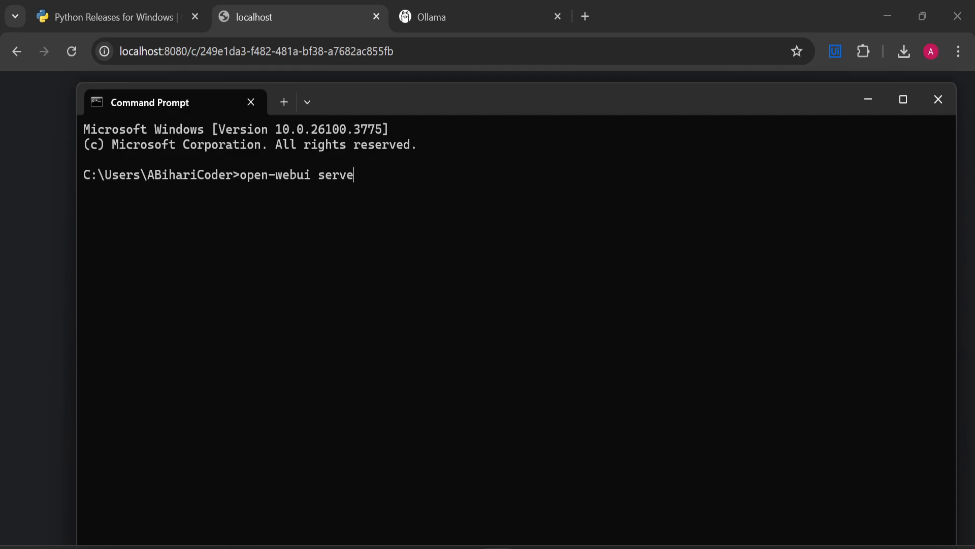